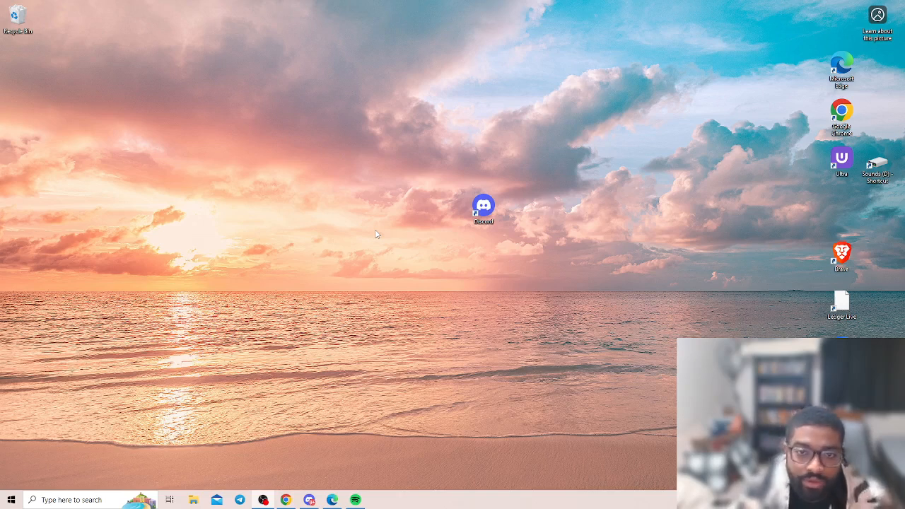
pyautogui.moveTo(484, 174)
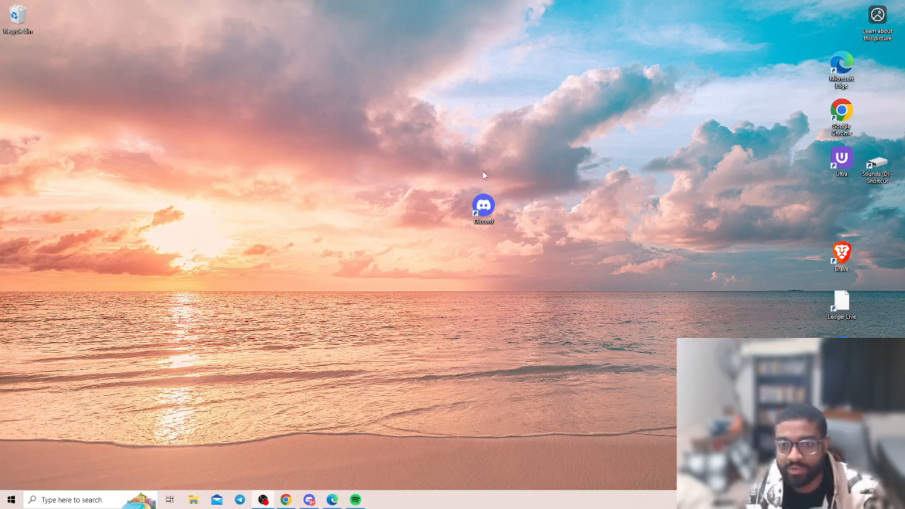
pyautogui.moveTo(399, 175)
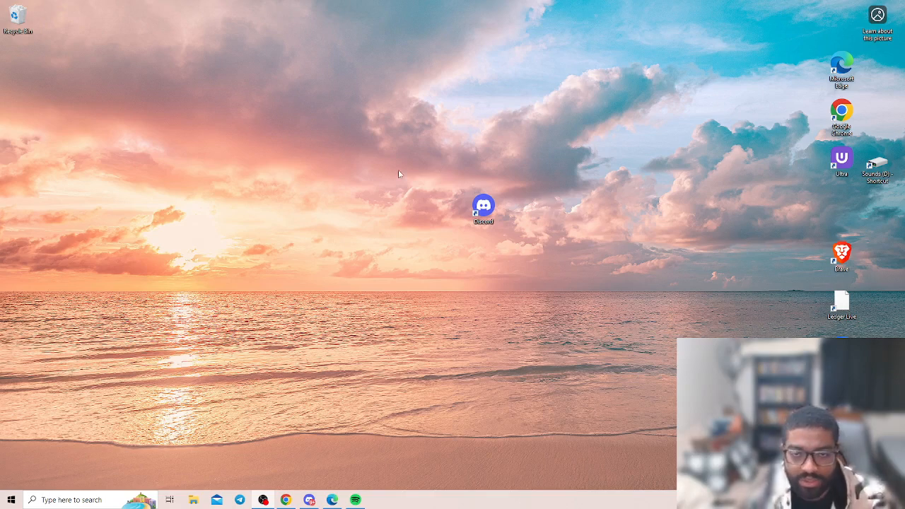
pyautogui.moveTo(405, 181)
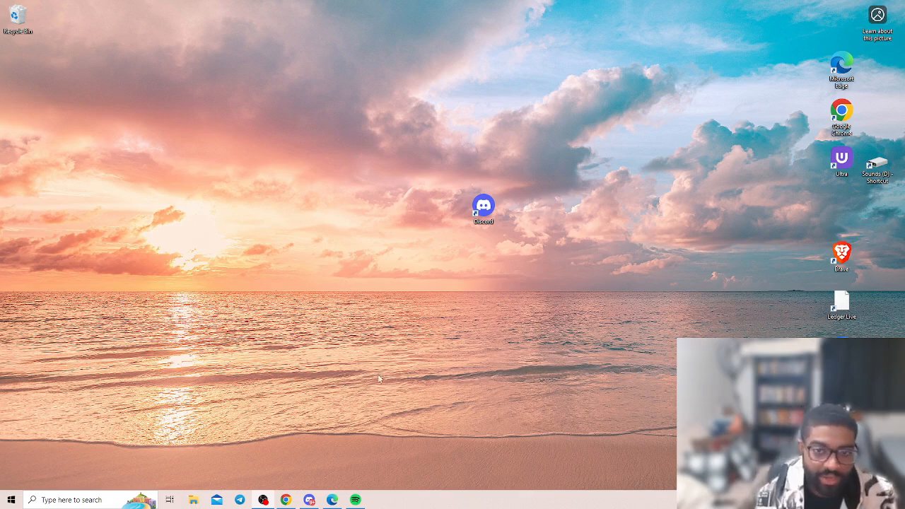
pyautogui.moveTo(332, 333)
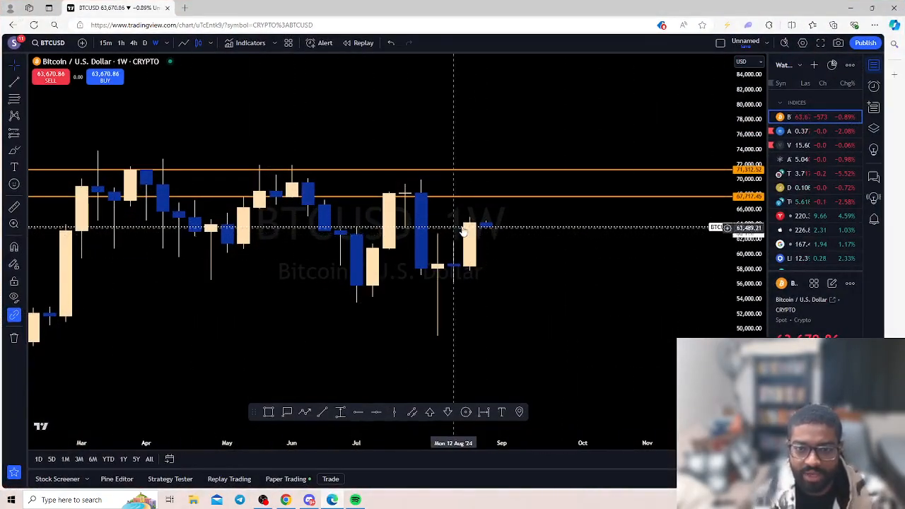
pyautogui.moveTo(486, 227)
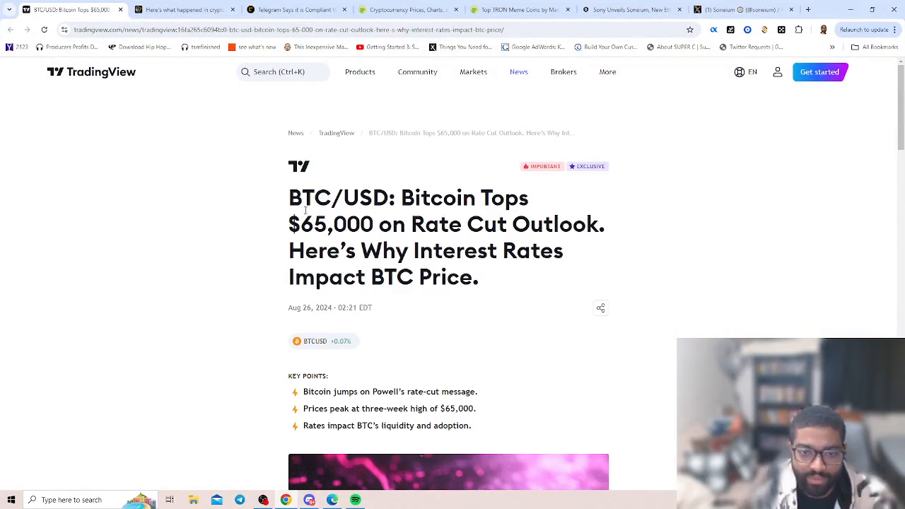
# - Read the TradingView article on Bitcoin topping $65,000 through Powell's remarks and spot ETF coverage
pyautogui.scroll(-3)
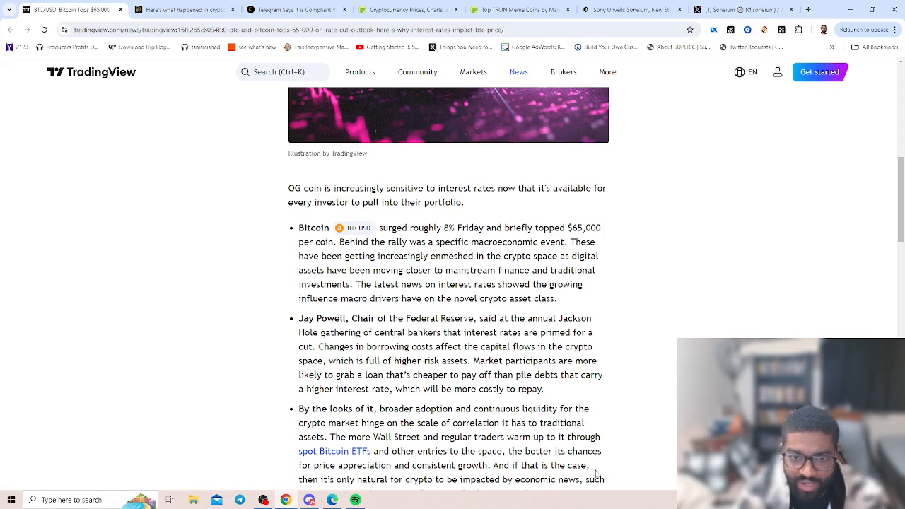
pyautogui.scroll(-3)
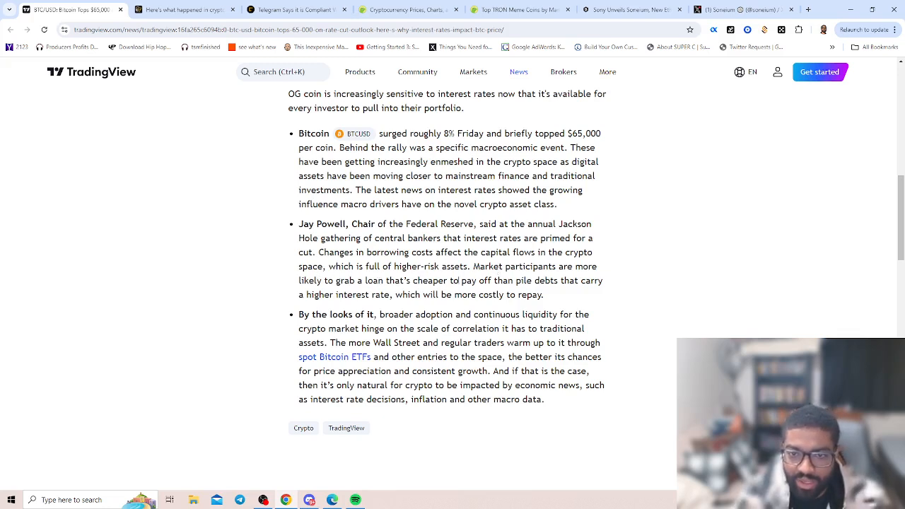
pyautogui.moveTo(604, 283)
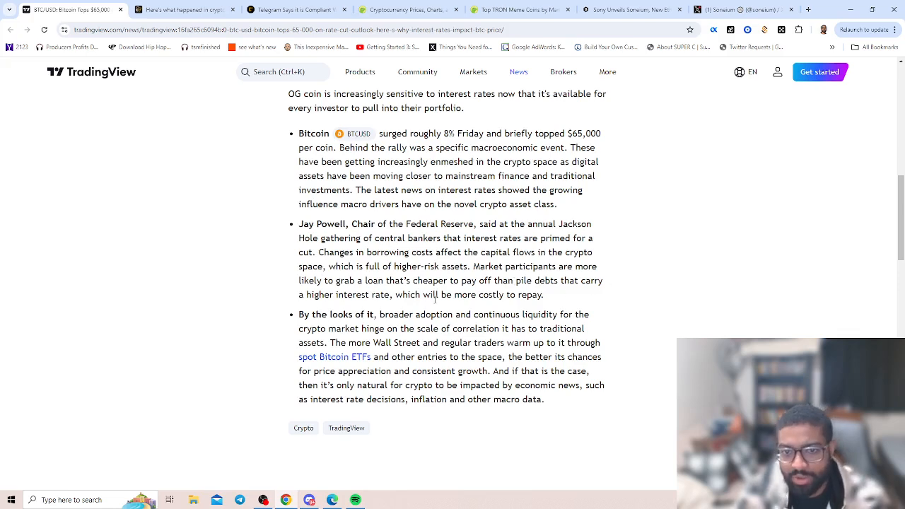
pyautogui.scroll(-3)
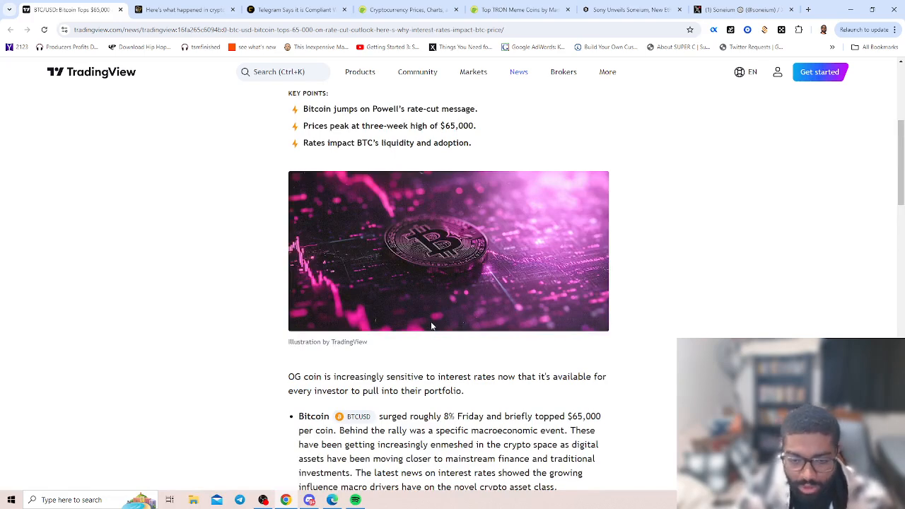
pyautogui.moveTo(426, 323)
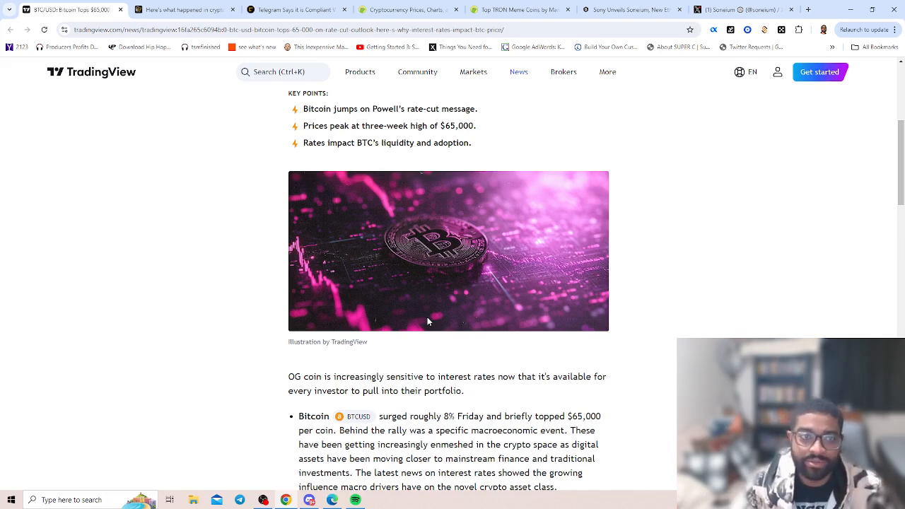
pyautogui.scroll(-3)
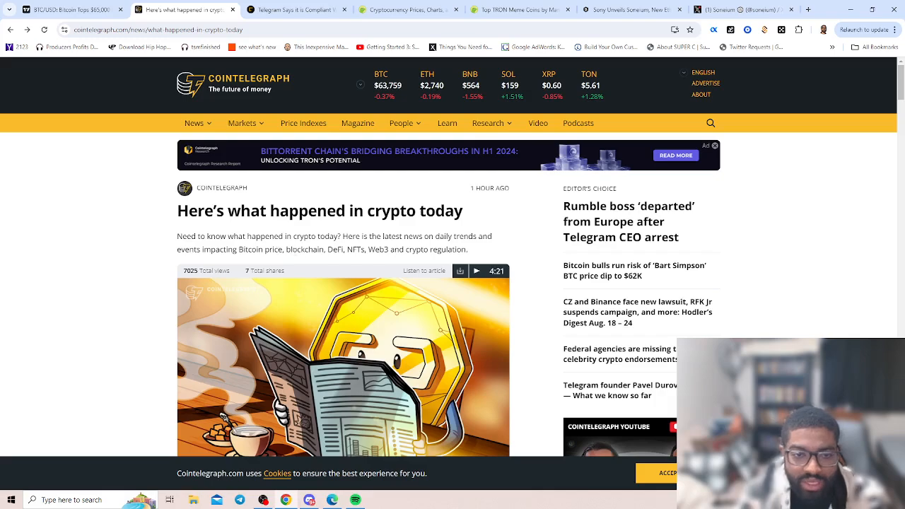
# - Read Cointelegraph's daily crypto recap down to the Discord compromises at Avalanche and ZKsync
pyautogui.scroll(-3)
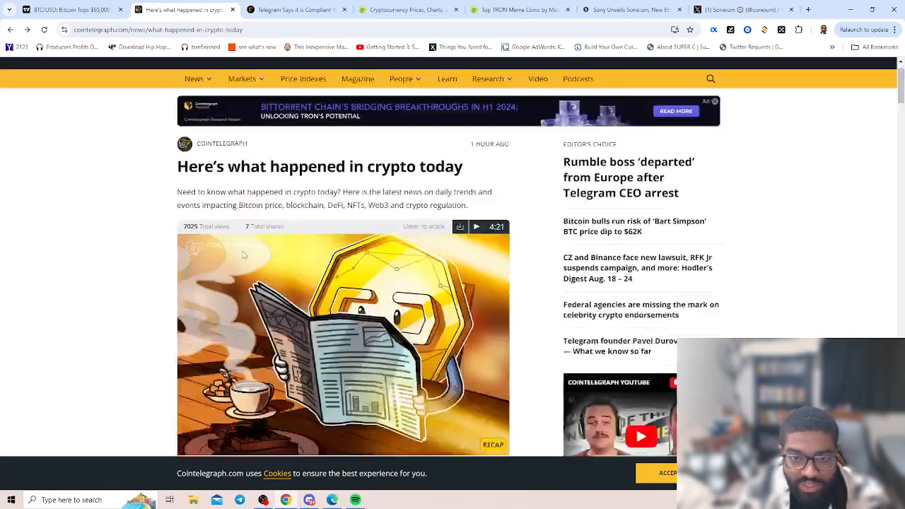
pyautogui.scroll(-3)
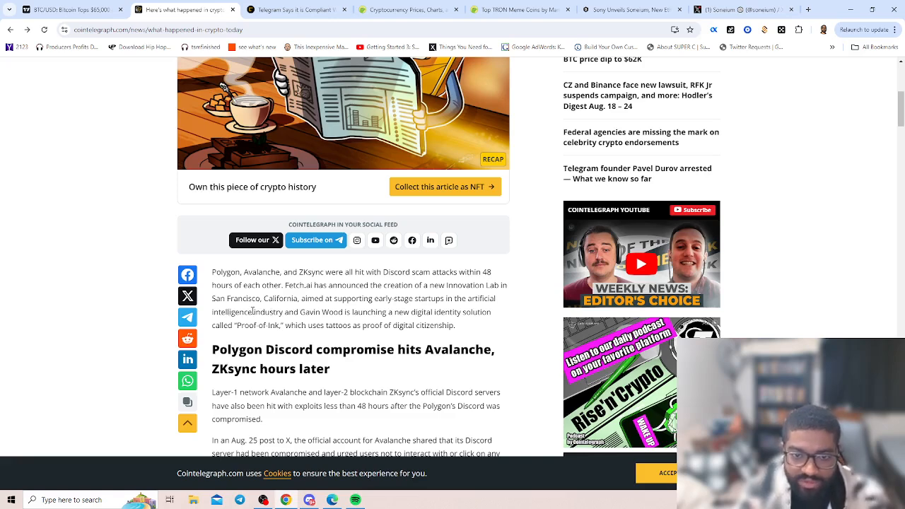
pyautogui.scroll(-3)
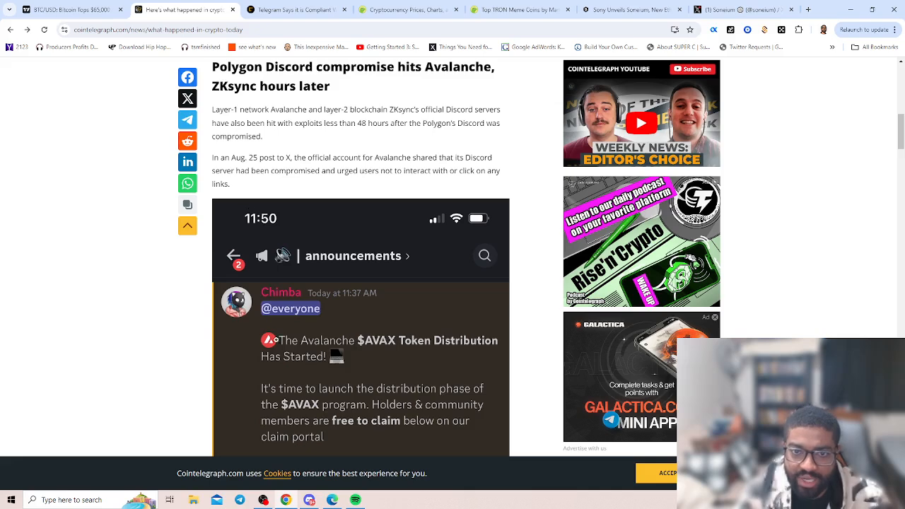
pyautogui.scroll(-3)
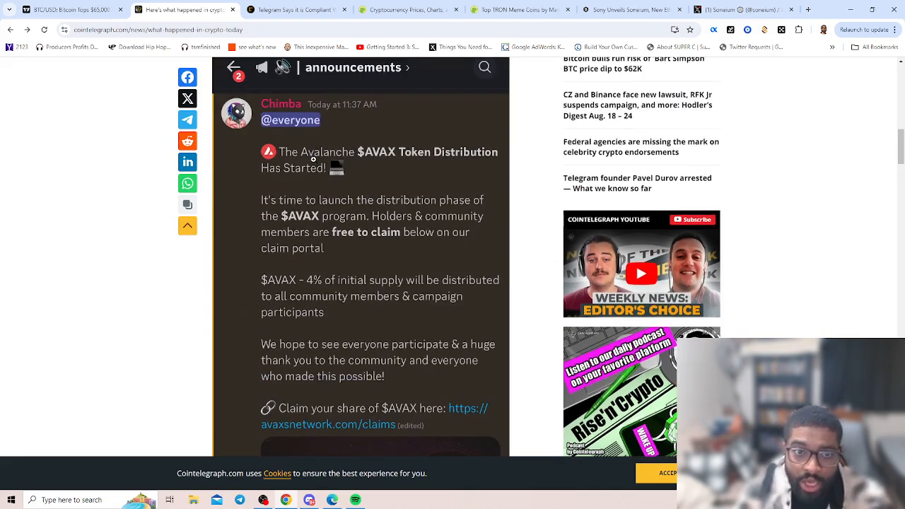
pyautogui.moveTo(478, 153)
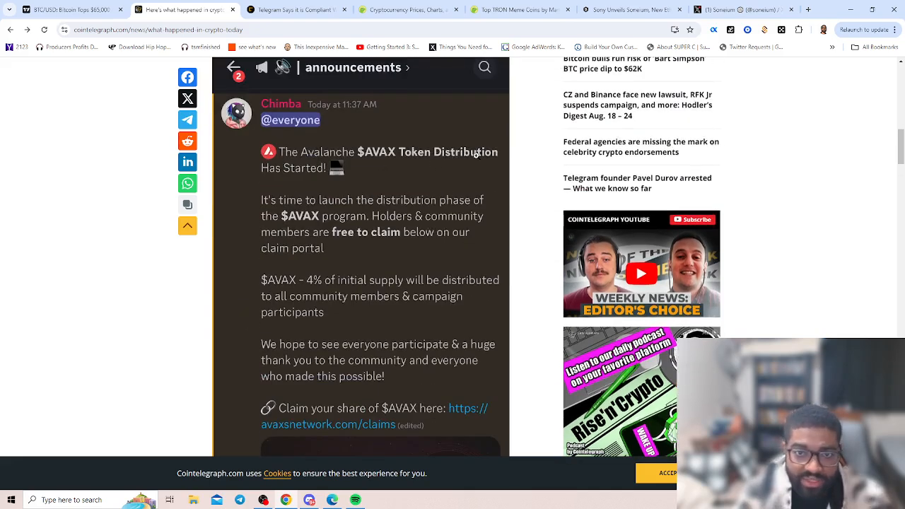
pyautogui.moveTo(265, 371)
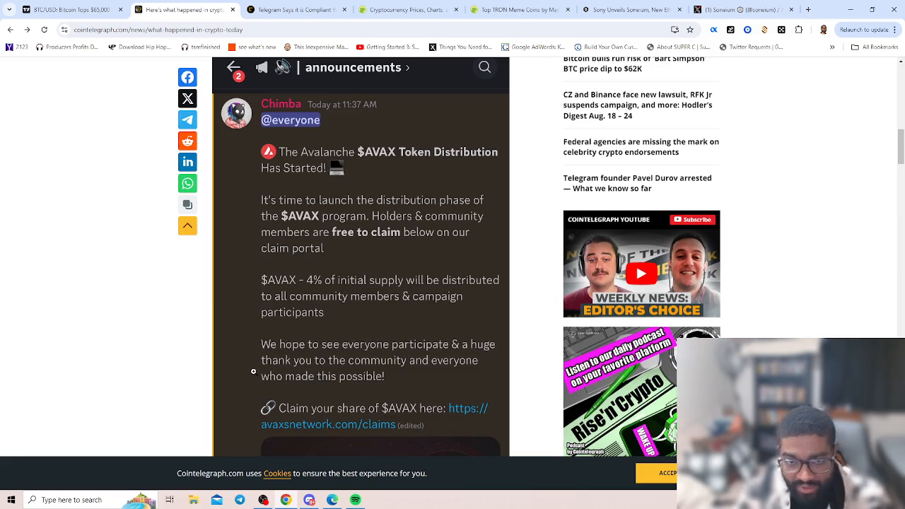
pyautogui.moveTo(251, 338)
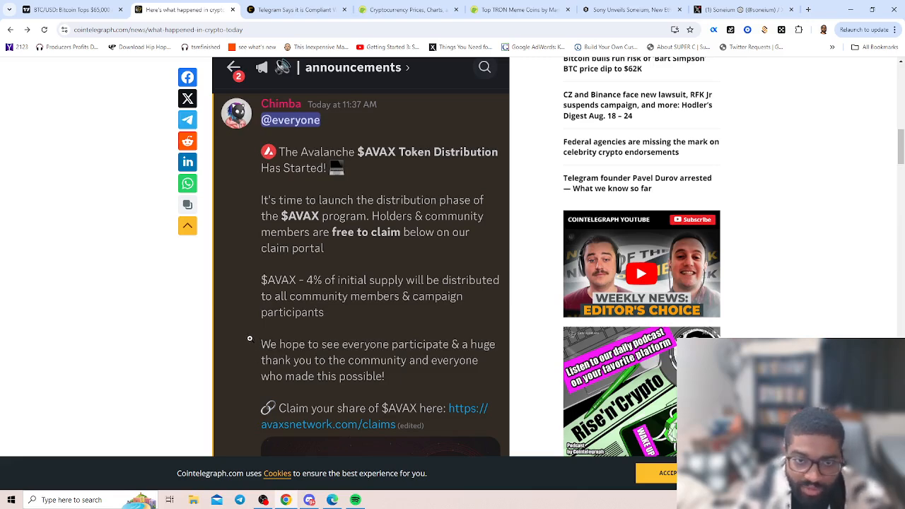
pyautogui.scroll(-3)
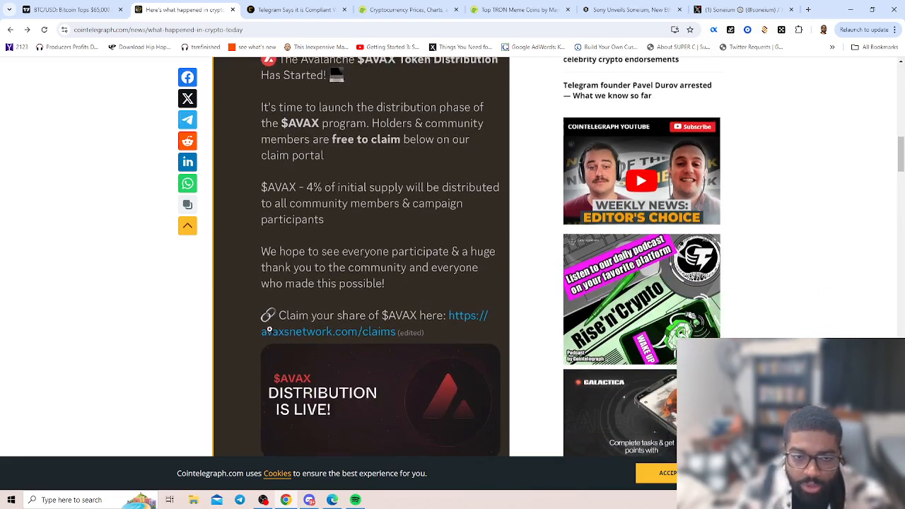
pyautogui.scroll(-3)
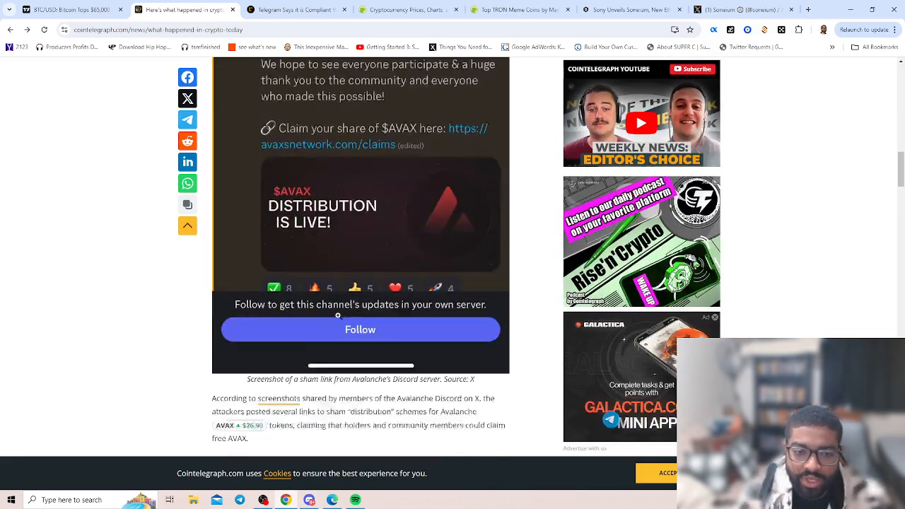
pyautogui.scroll(-3)
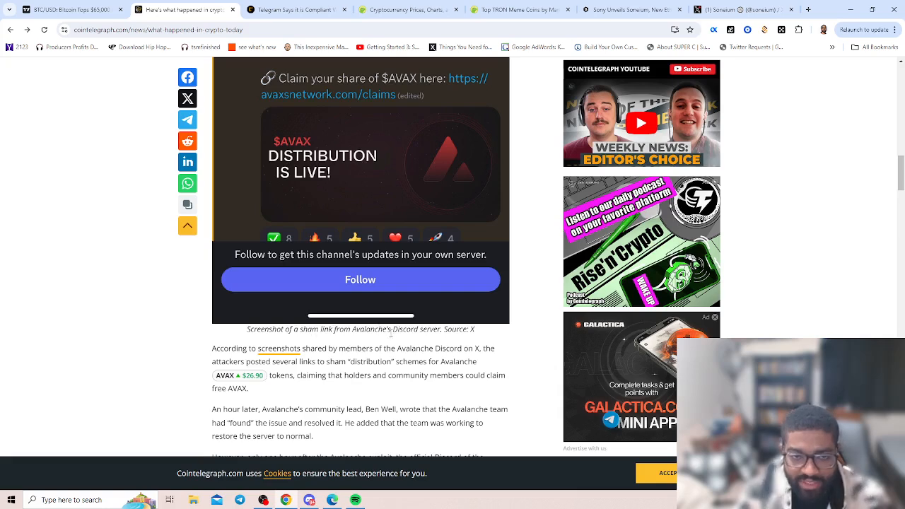
pyautogui.scroll(3)
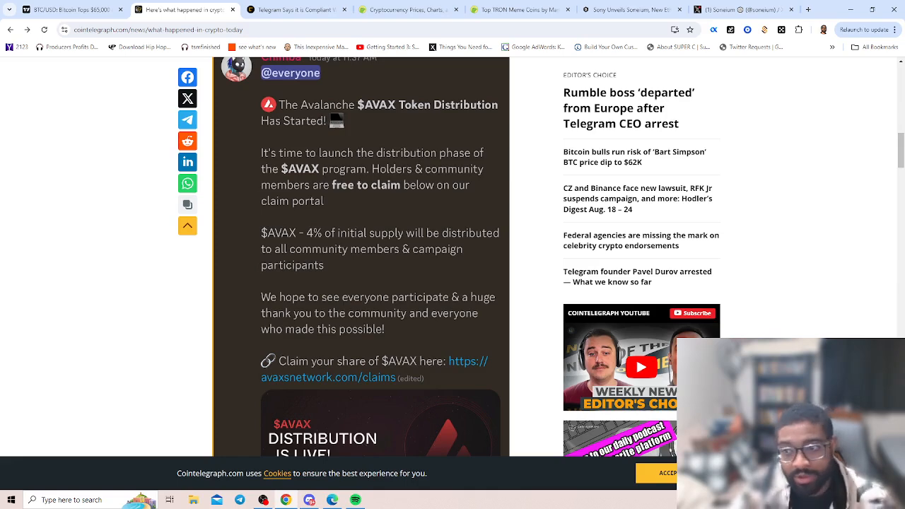
pyautogui.scroll(-3)
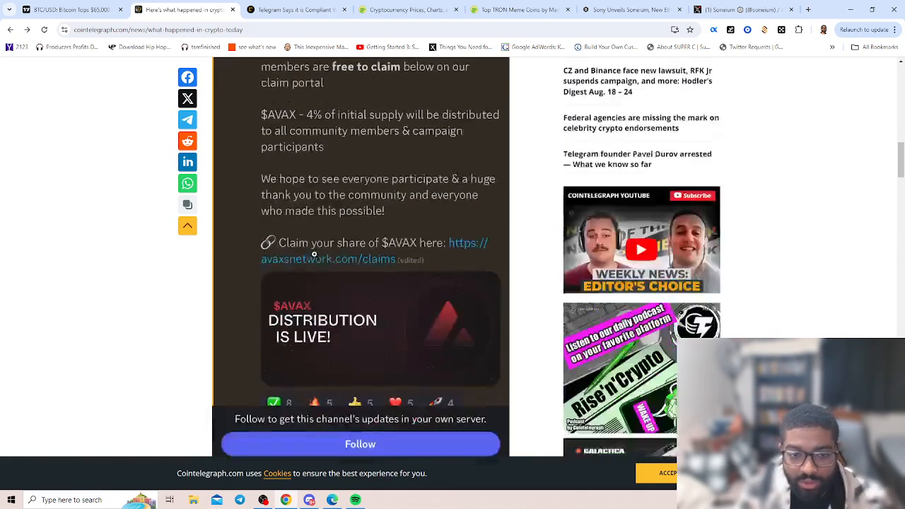
pyautogui.scroll(-3)
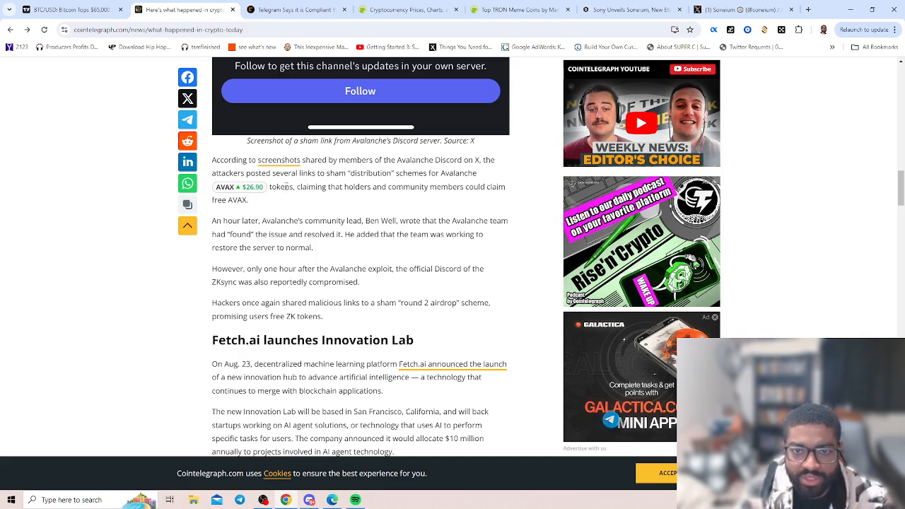
pyautogui.scroll(-3)
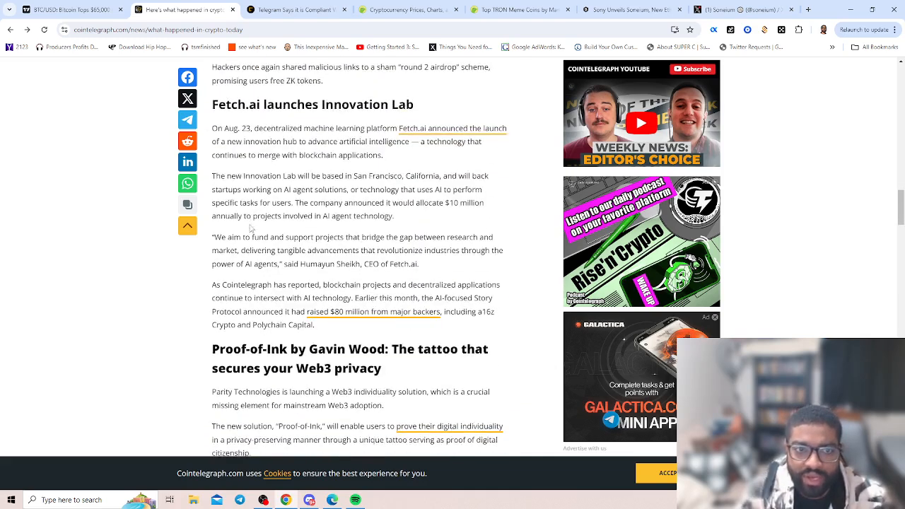
pyautogui.scroll(3)
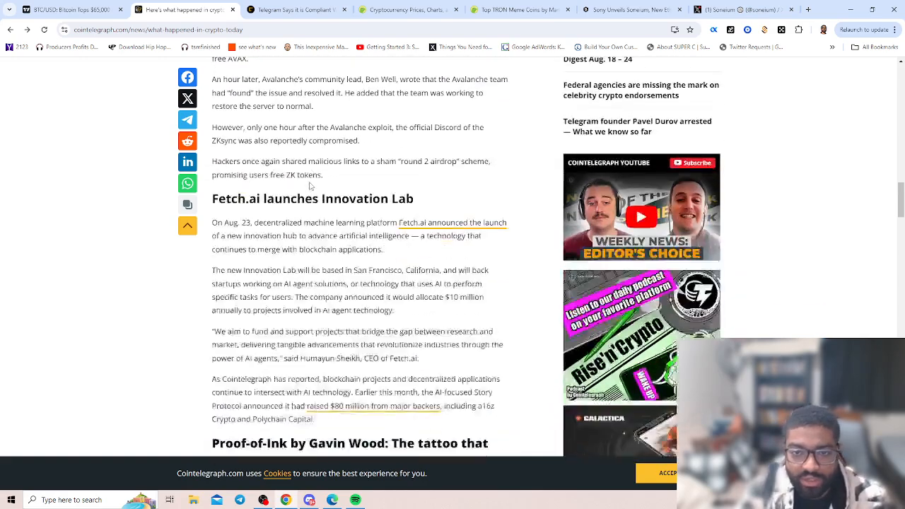
pyautogui.scroll(-3)
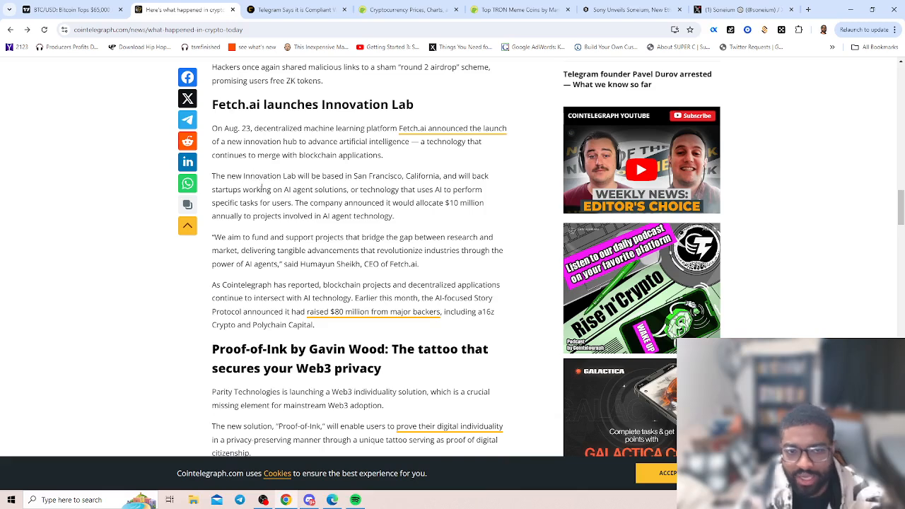
pyautogui.scroll(-3)
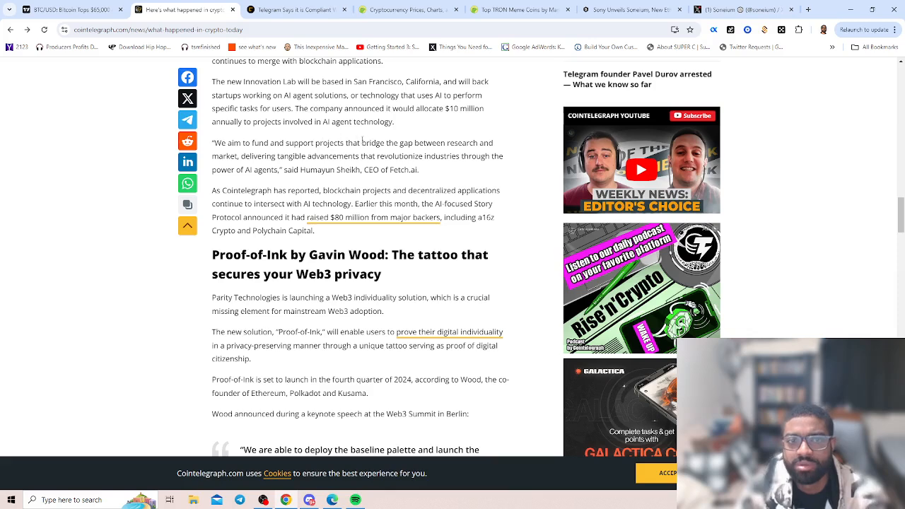
pyautogui.moveTo(426, 139)
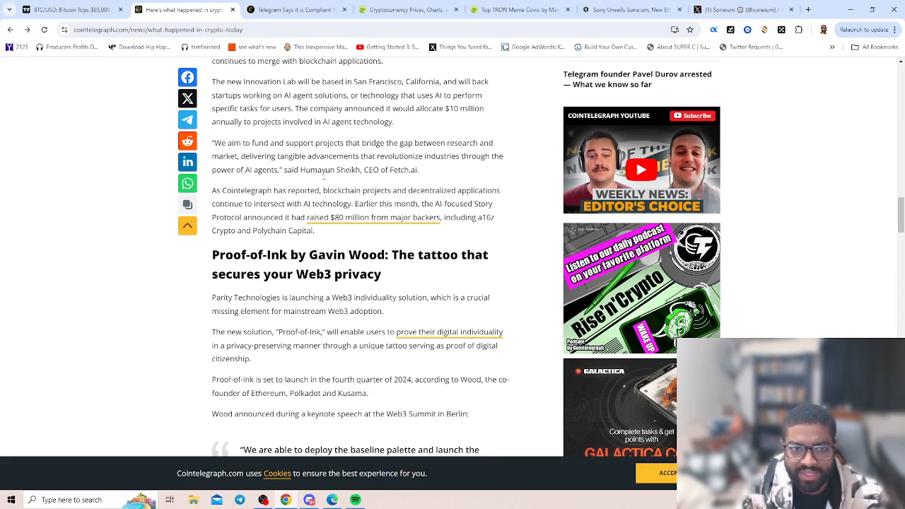
pyautogui.scroll(-3)
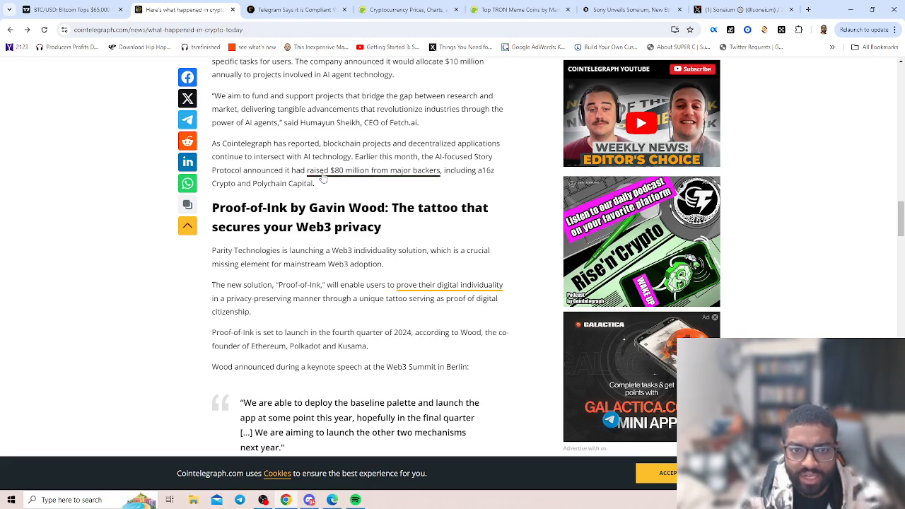
pyautogui.moveTo(468, 181)
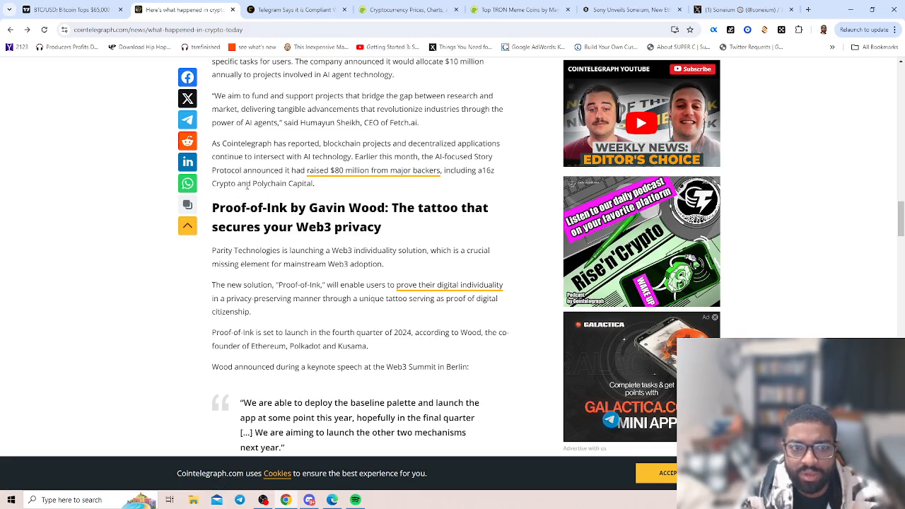
pyautogui.scroll(3)
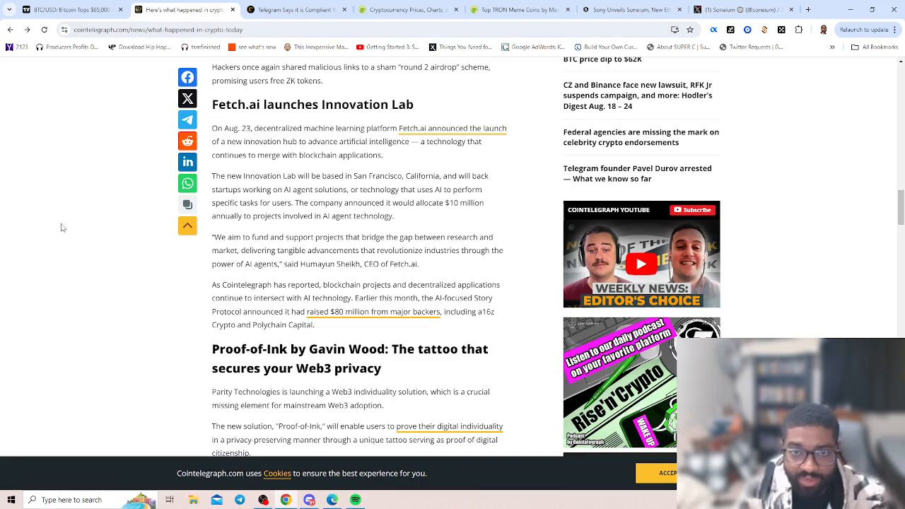
pyautogui.moveTo(539, 198)
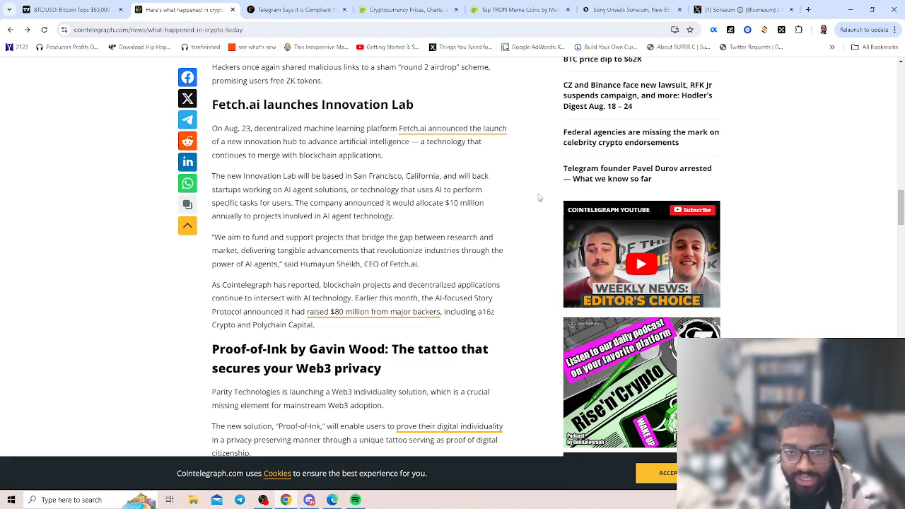
pyautogui.moveTo(298, 233)
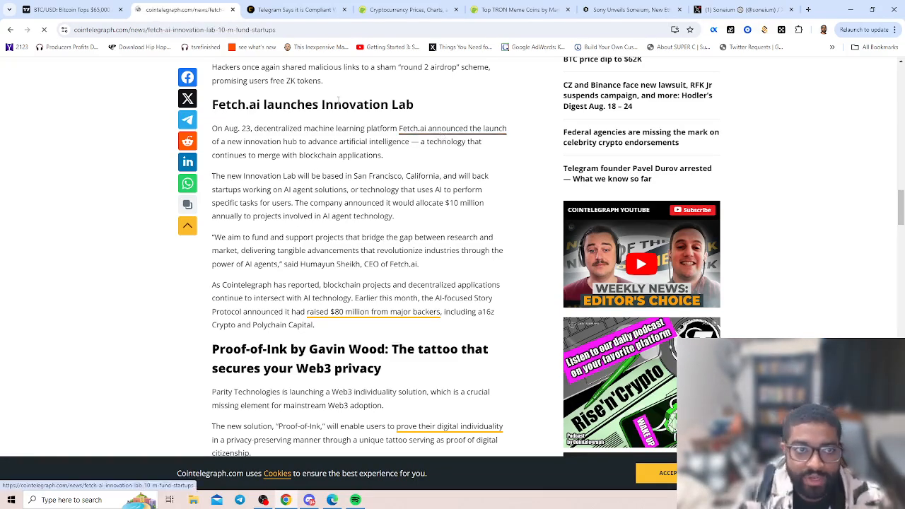
pyautogui.scroll(-3)
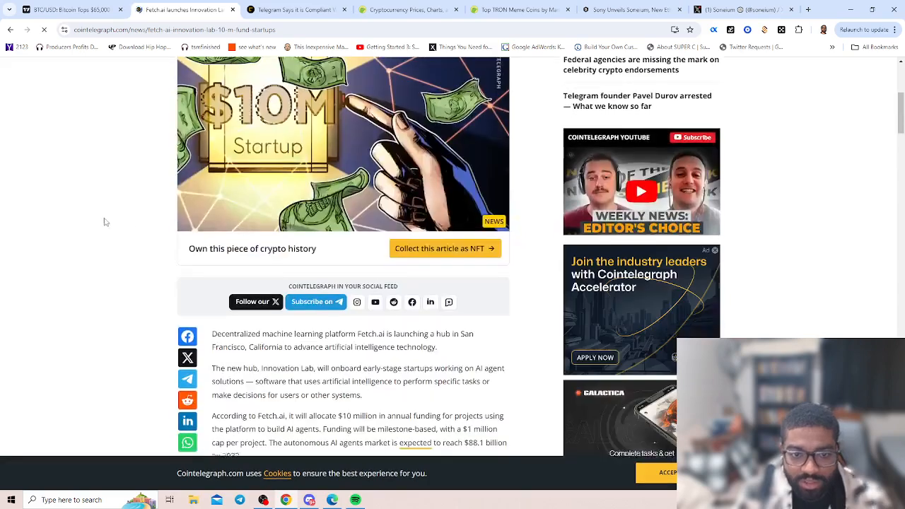
pyautogui.scroll(-3)
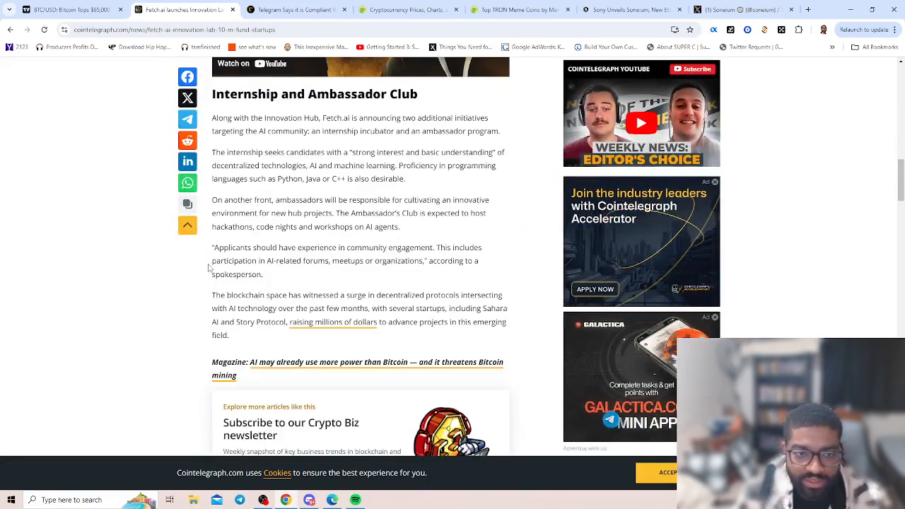
pyautogui.scroll(3)
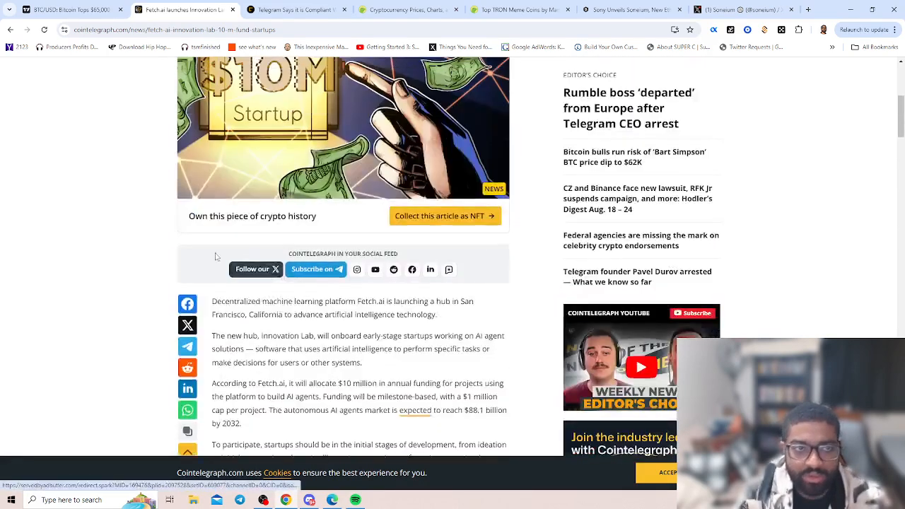
pyautogui.scroll(-3)
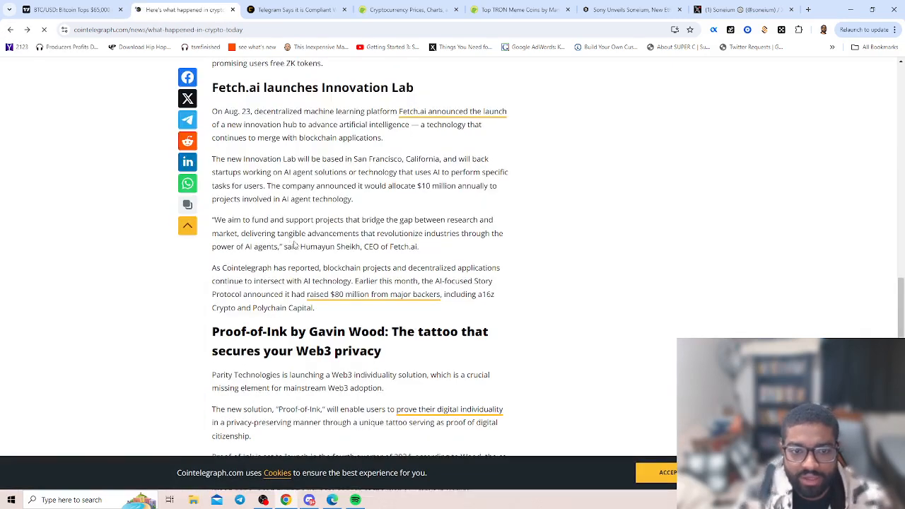
pyautogui.scroll(-3)
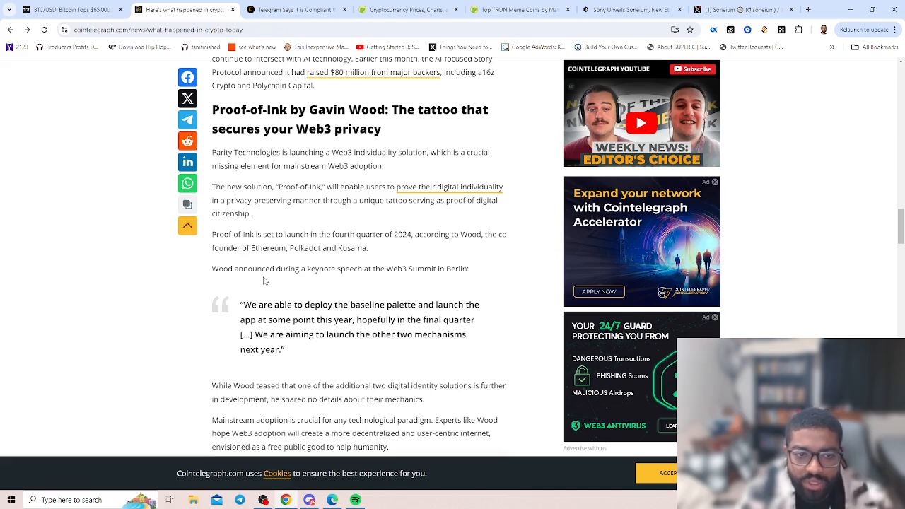
pyautogui.moveTo(264, 316)
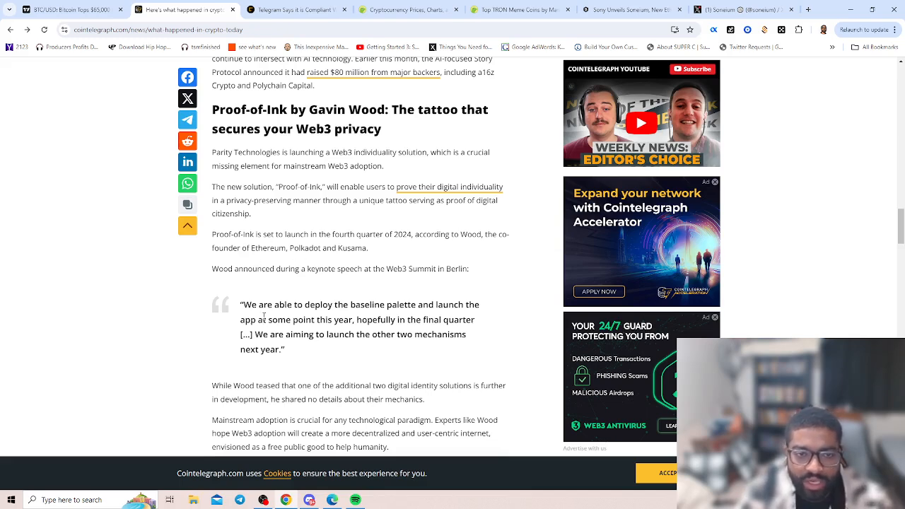
pyautogui.scroll(-3)
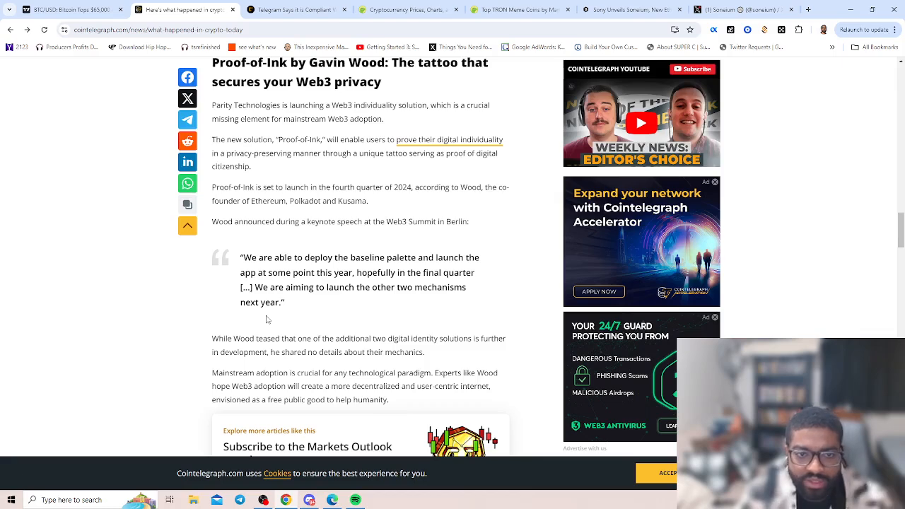
pyautogui.moveTo(267, 283)
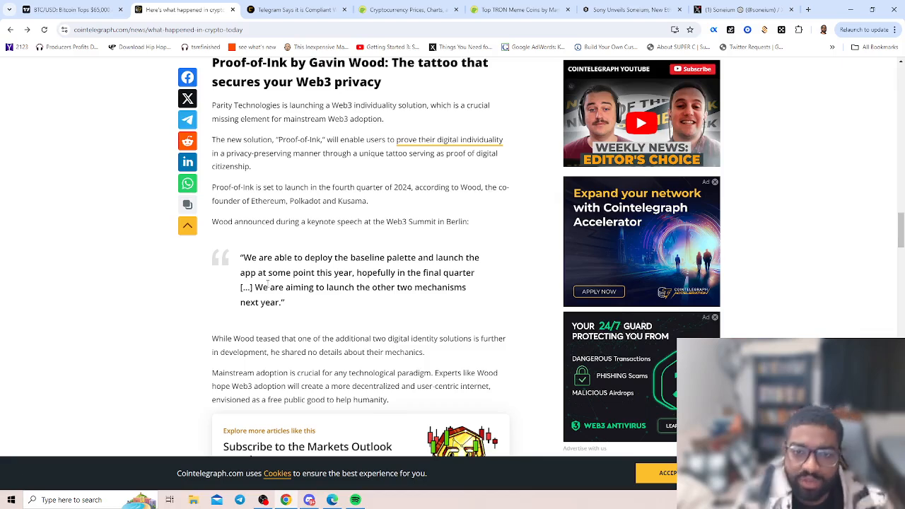
pyautogui.scroll(-3)
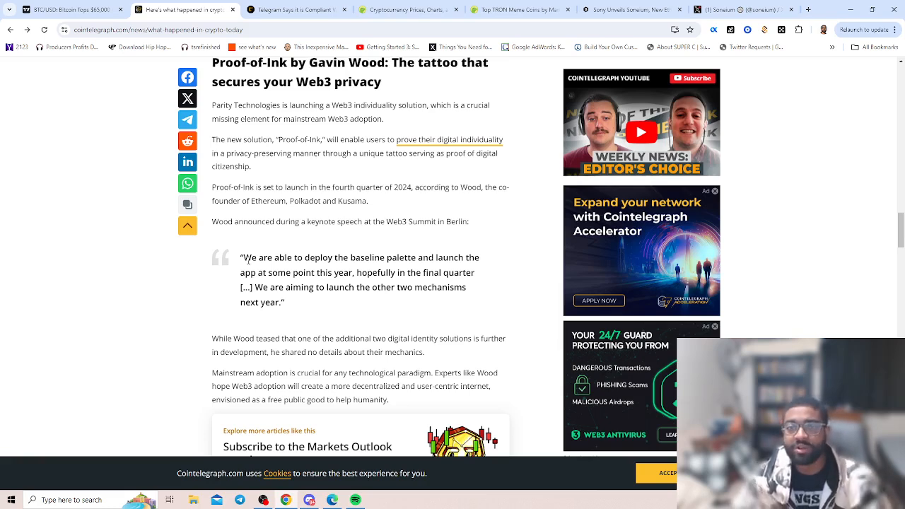
pyautogui.moveTo(329, 234)
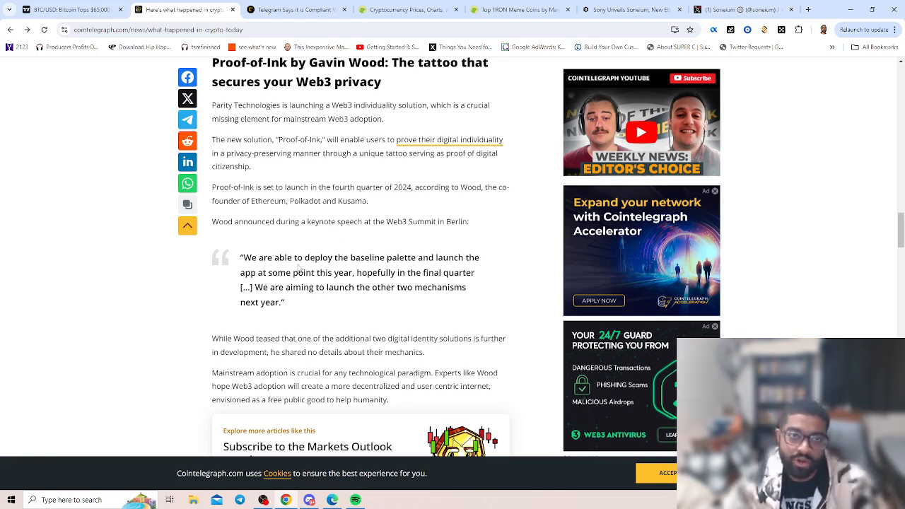
pyautogui.moveTo(290, 94)
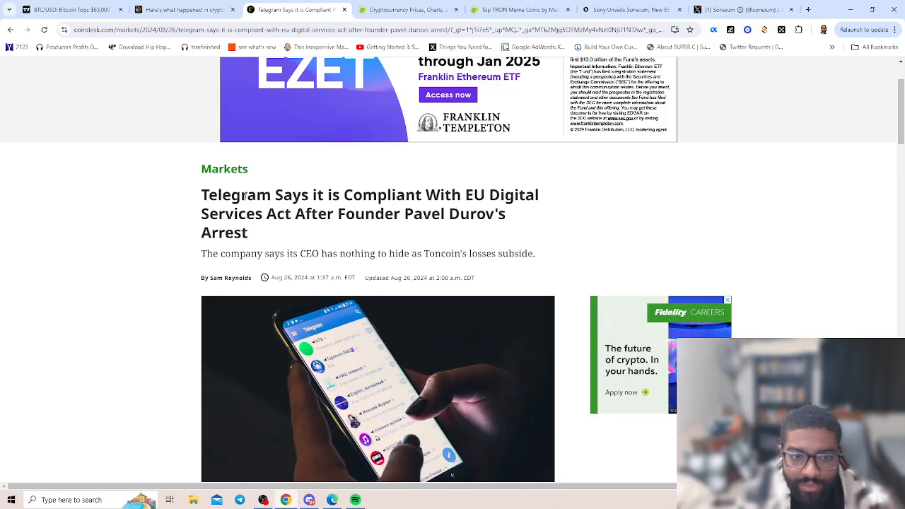
pyautogui.moveTo(234, 281)
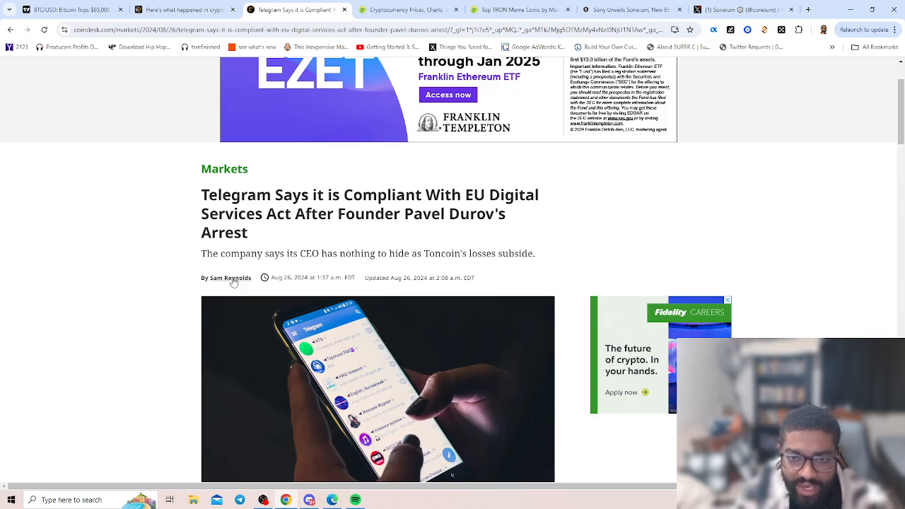
# - Read CoinDesk's Telegram EU-compliance story to the end, including the Russian embassy update
pyautogui.scroll(-3)
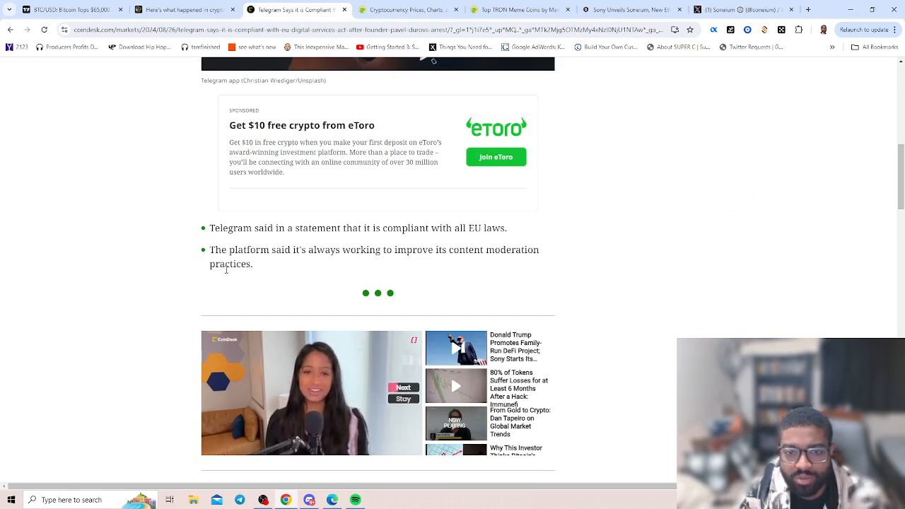
pyautogui.scroll(-3)
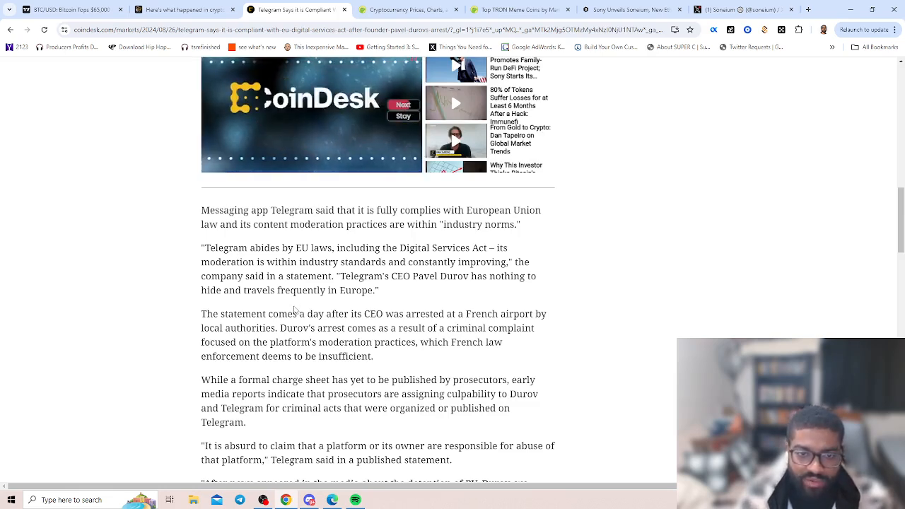
pyautogui.scroll(-3)
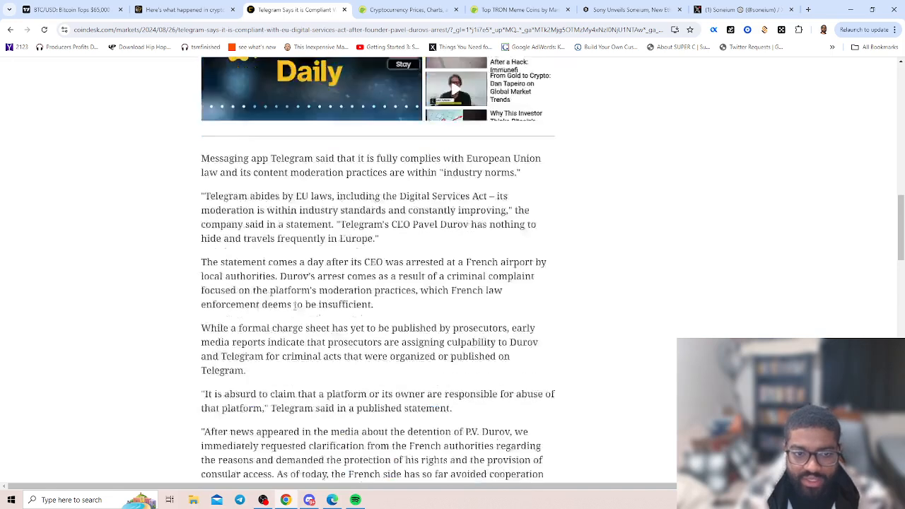
pyautogui.scroll(-3)
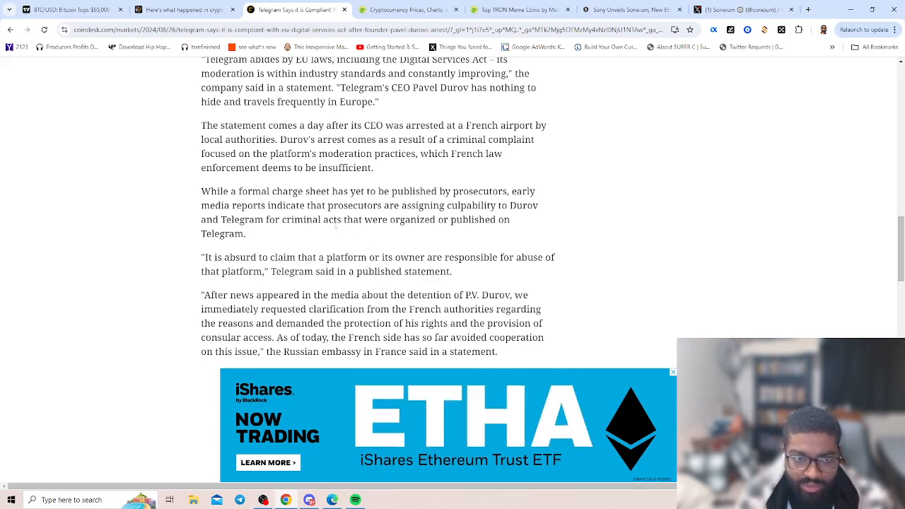
pyautogui.scroll(-3)
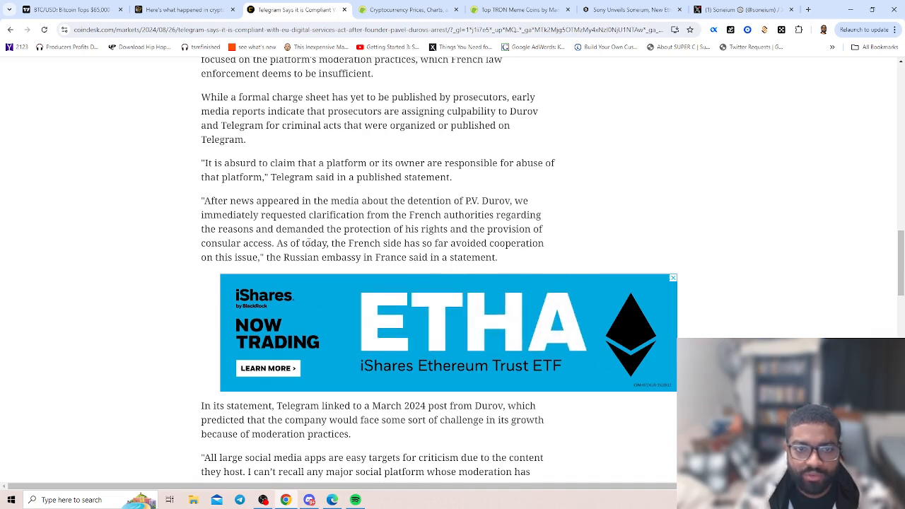
pyautogui.scroll(-3)
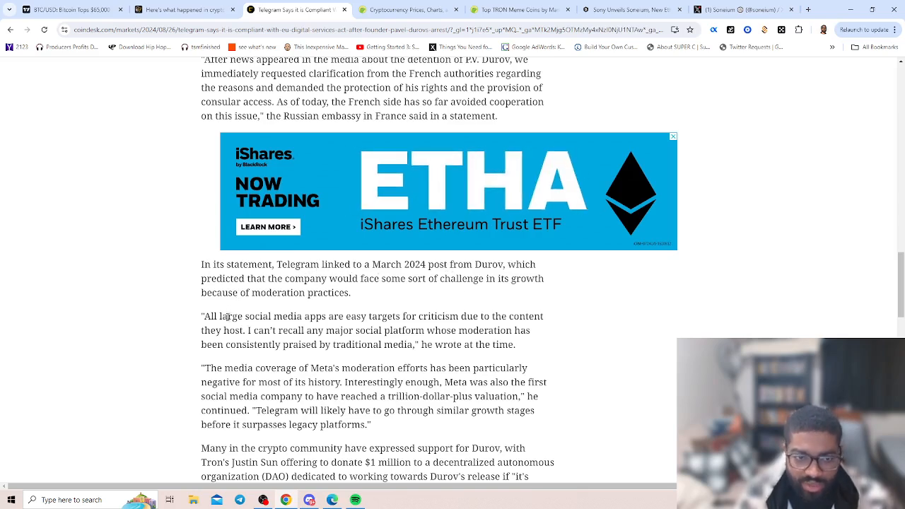
pyautogui.scroll(-3)
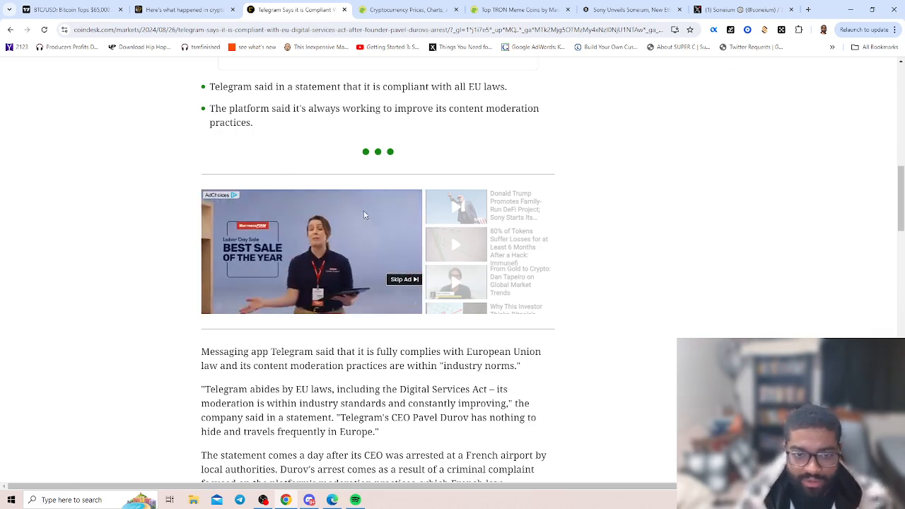
pyautogui.scroll(-3)
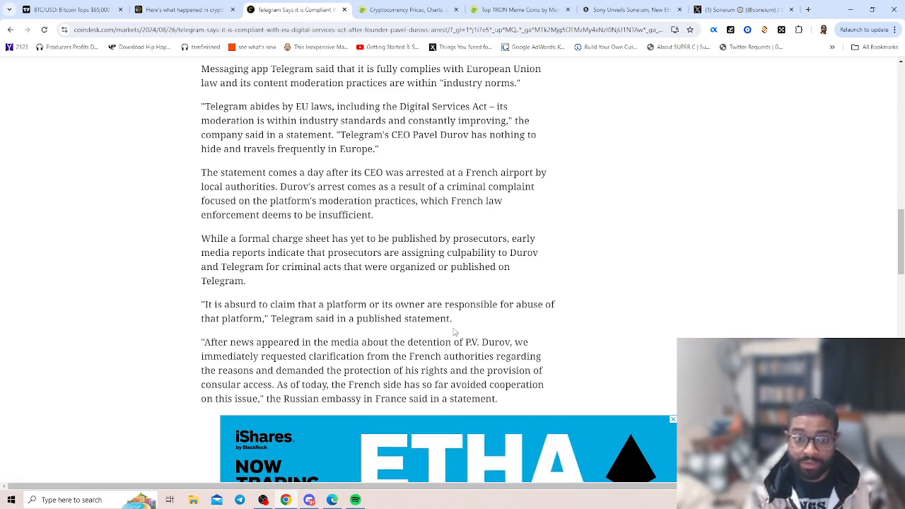
pyautogui.moveTo(440, 332)
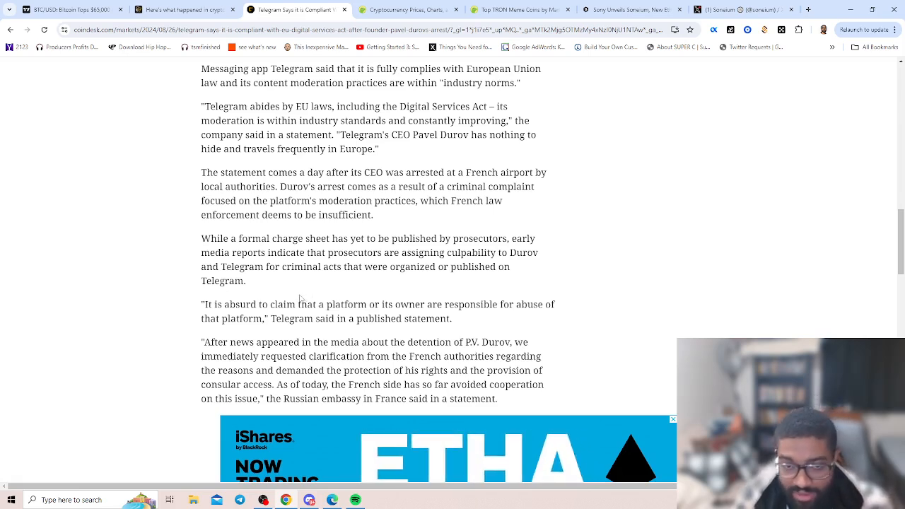
pyautogui.scroll(-3)
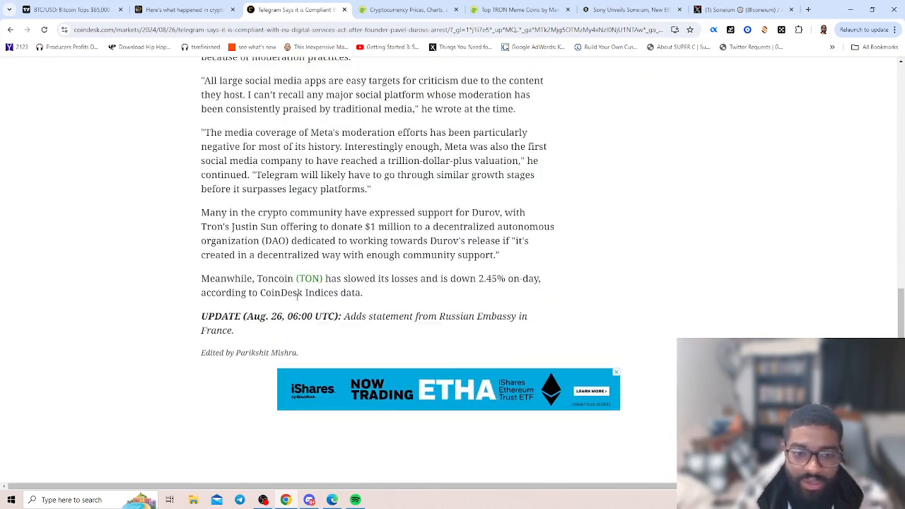
pyautogui.scroll(-3)
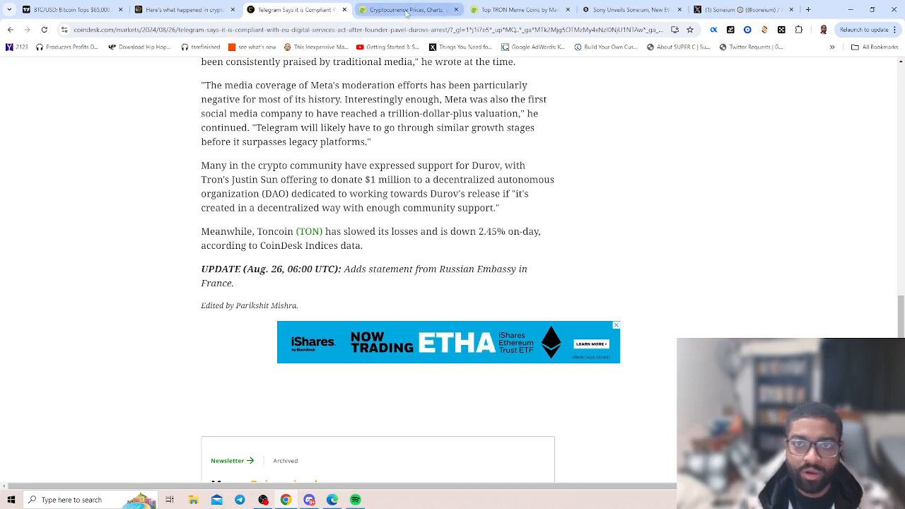
# - Scroll CoinGecko's All coins market-cap table from Bitcoin past the top 20 coins
pyautogui.click(408, 10)
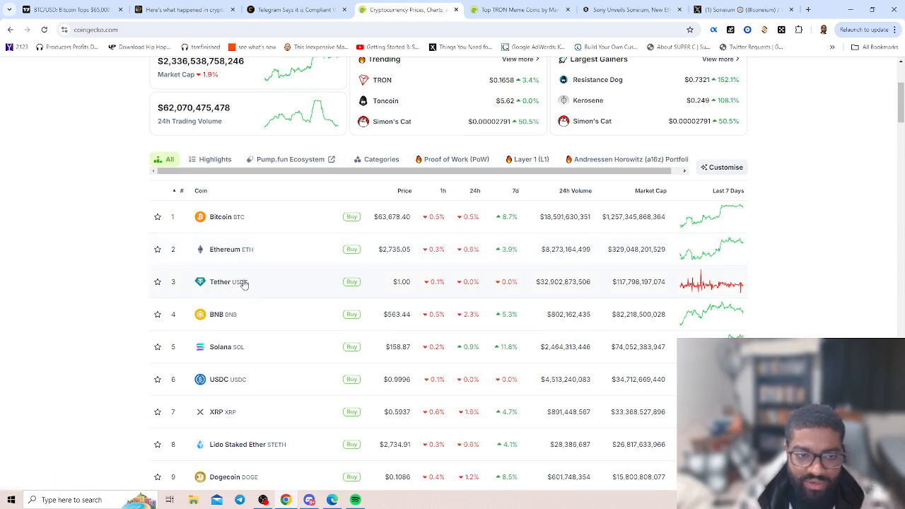
pyautogui.scroll(-3)
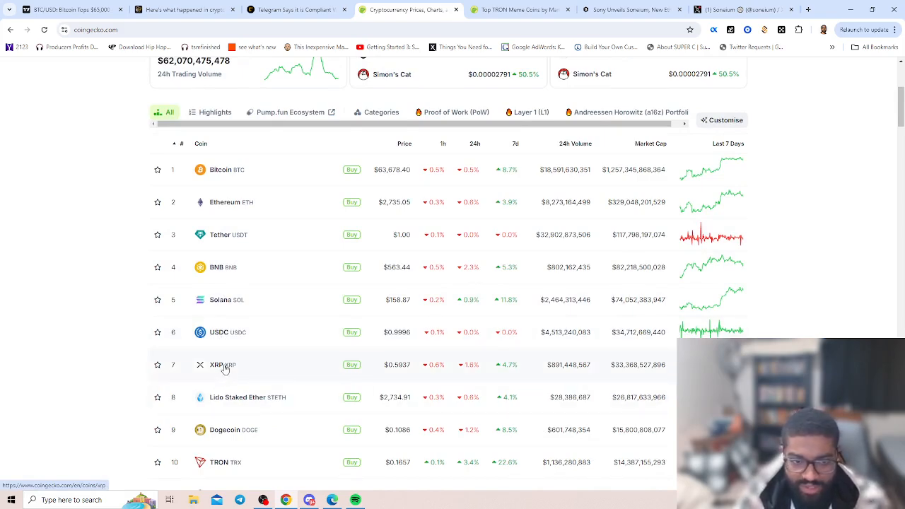
pyautogui.scroll(-3)
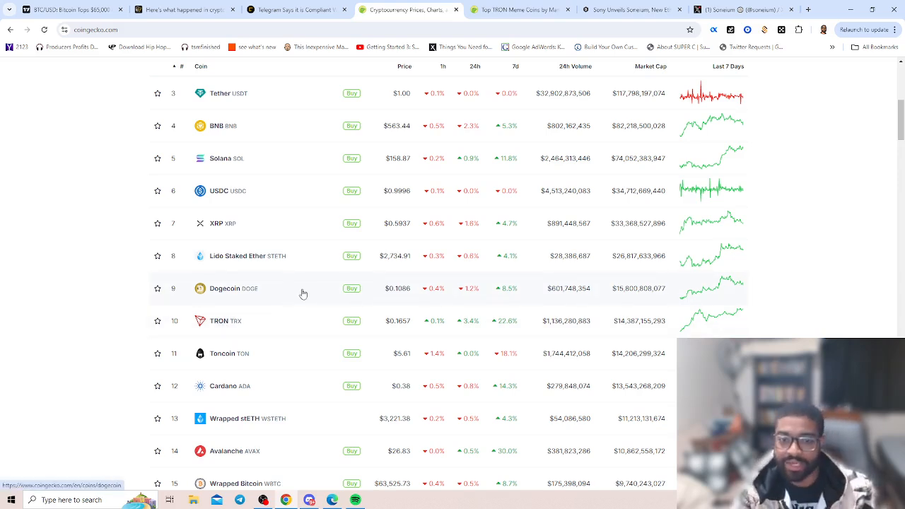
pyautogui.scroll(-3)
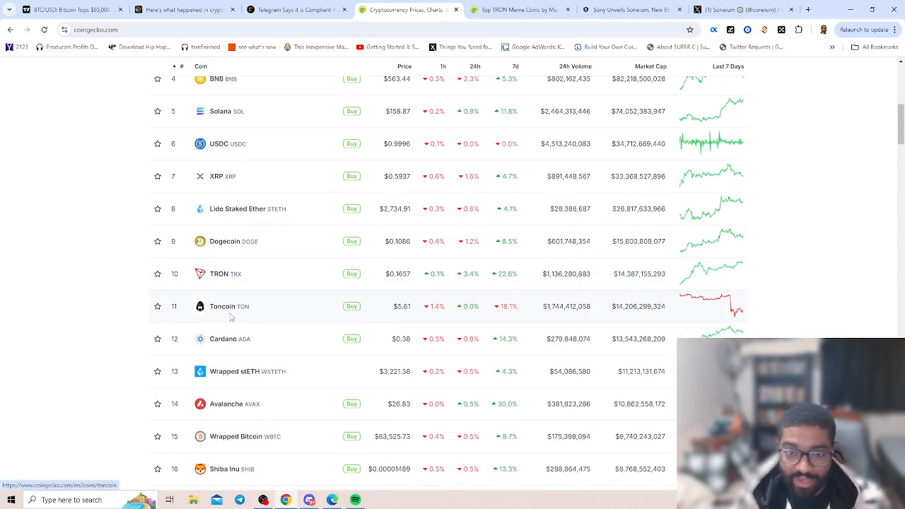
pyautogui.moveTo(281, 317)
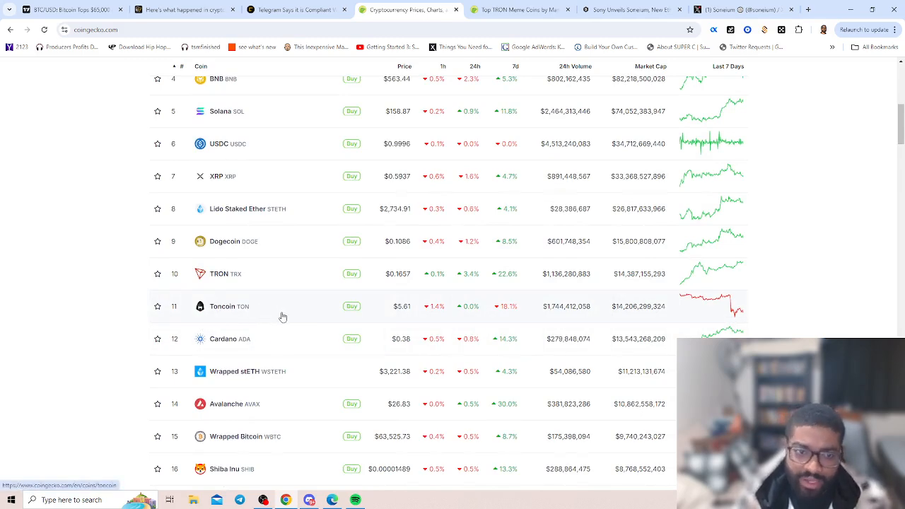
pyautogui.moveTo(227, 345)
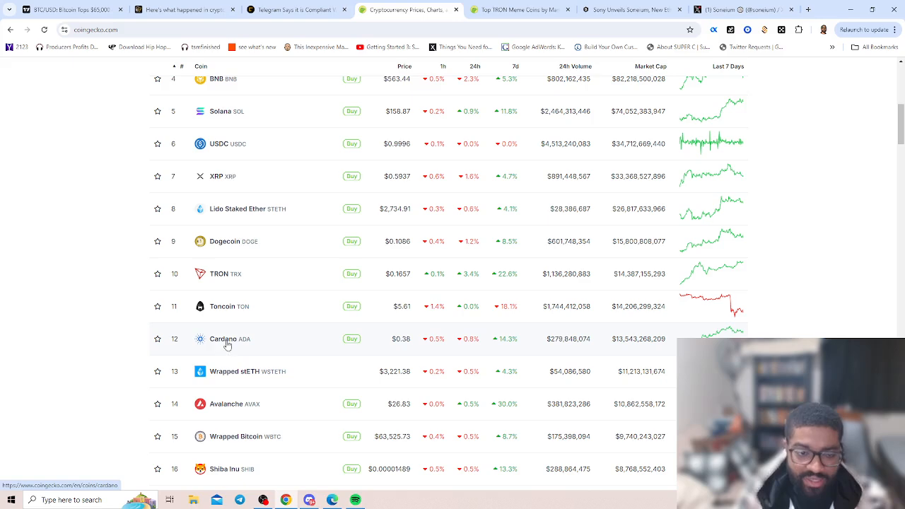
pyautogui.scroll(-3)
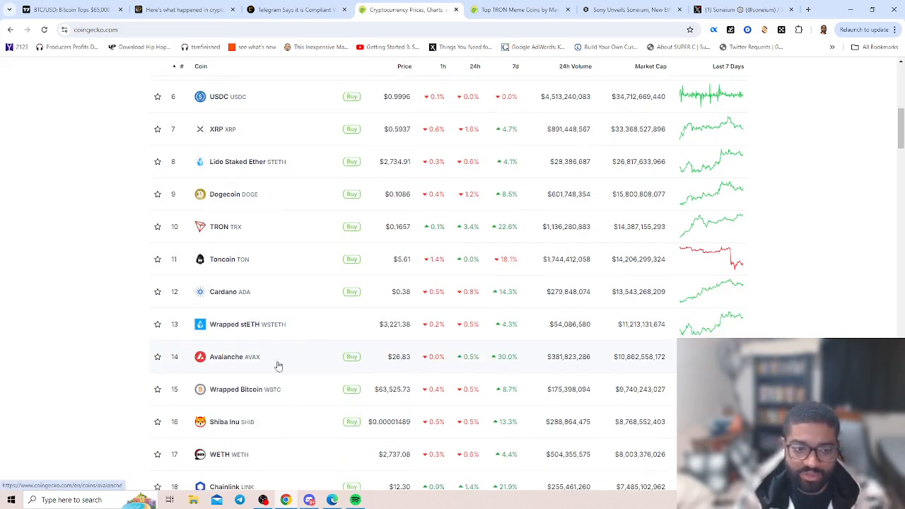
pyautogui.scroll(-3)
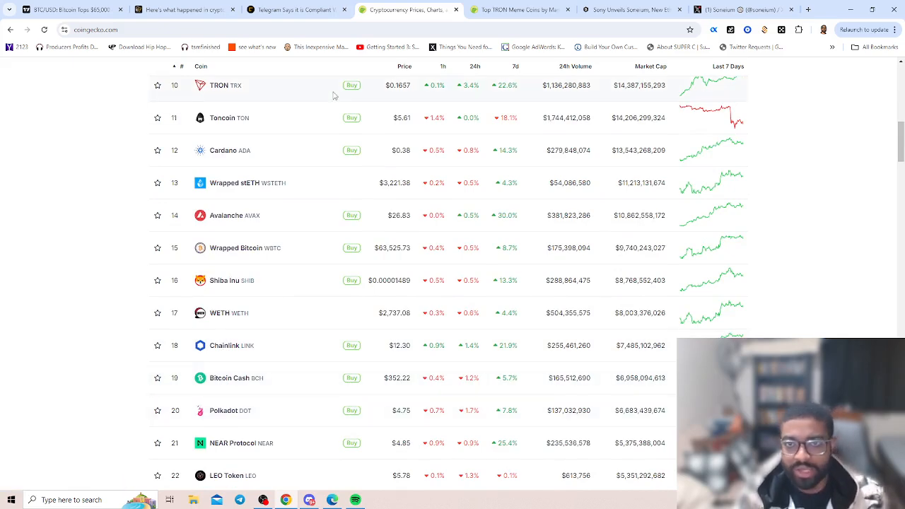
pyautogui.scroll(3)
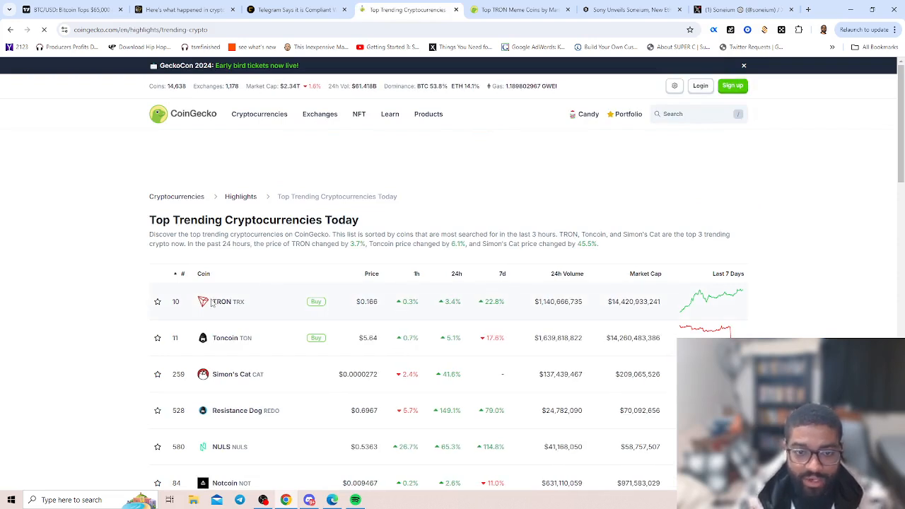
pyautogui.moveTo(304, 306)
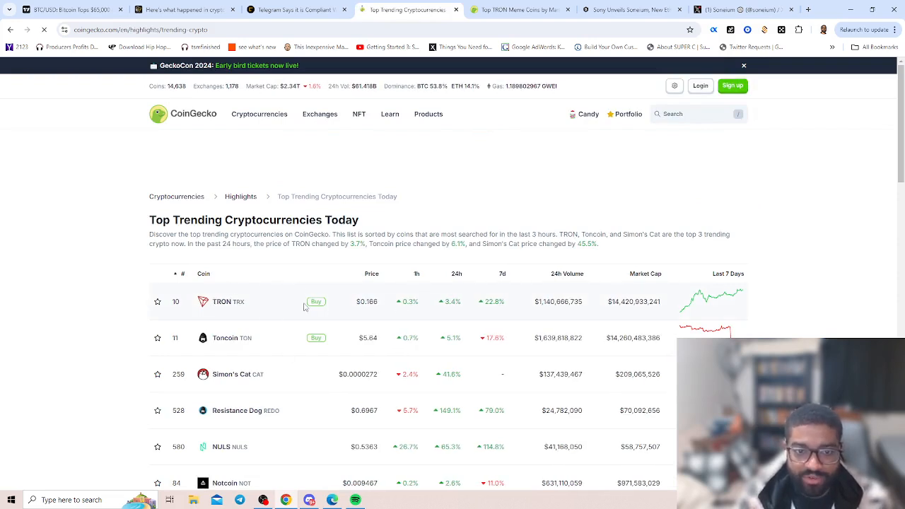
pyautogui.moveTo(488, 309)
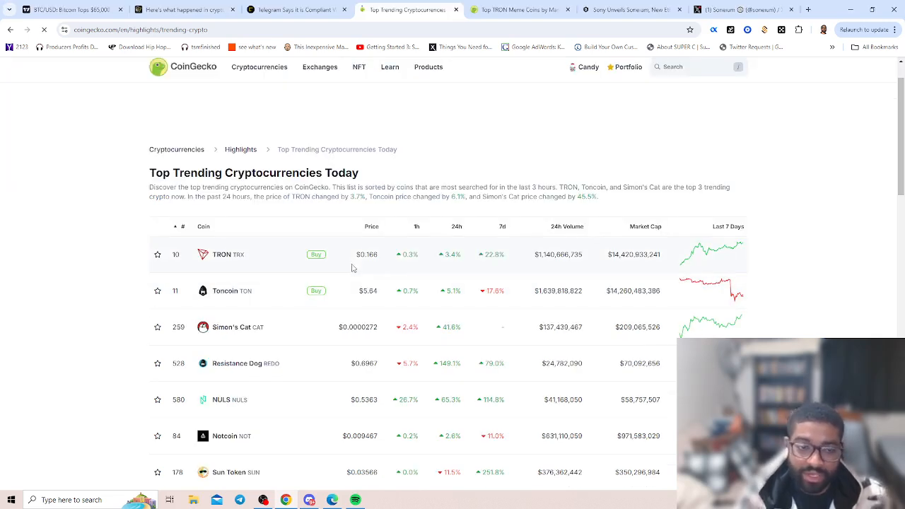
pyautogui.moveTo(341, 253)
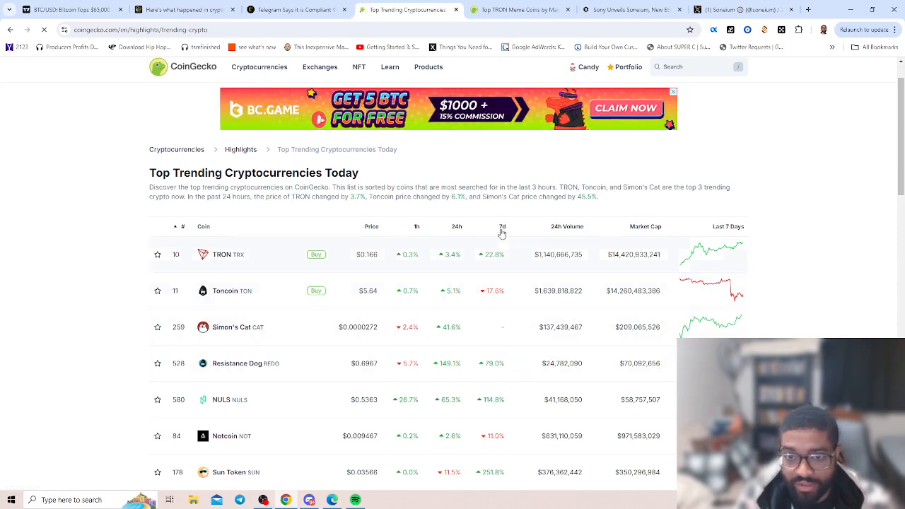
# - Scroll the trending coins table past Notcoin and Sun Token to Popcat and Echelon Prime
pyautogui.scroll(-3)
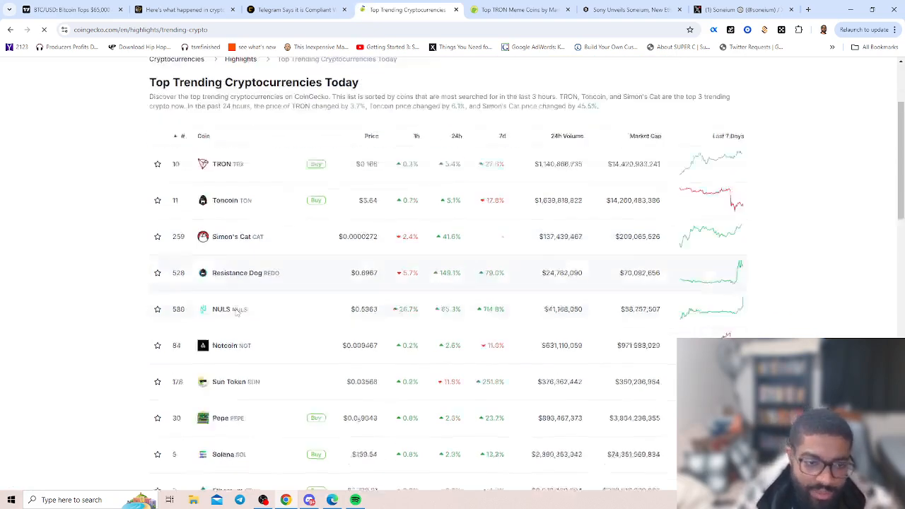
pyautogui.scroll(-3)
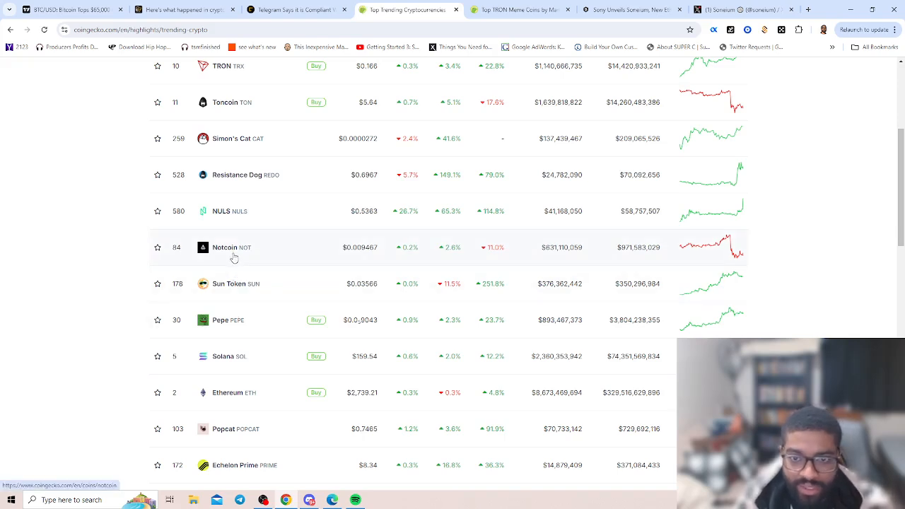
pyautogui.moveTo(221, 320)
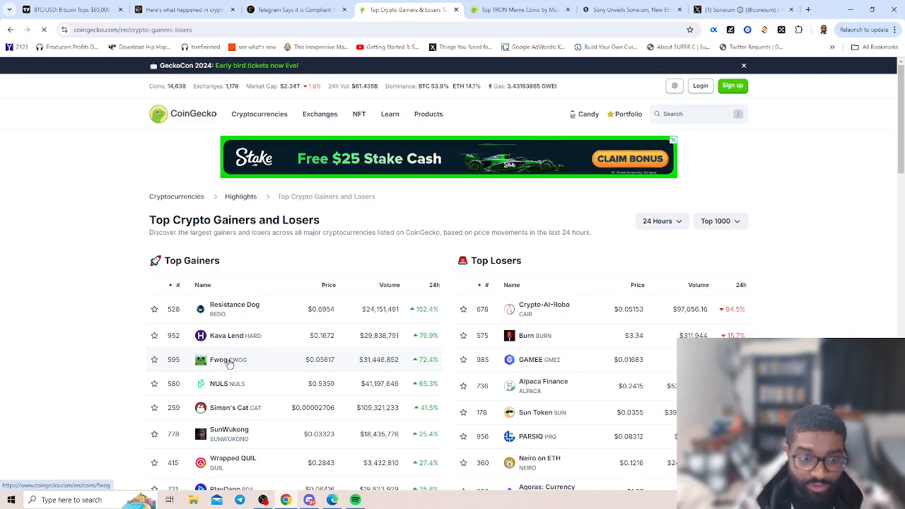
# - Scroll the 24-hour Top Gainers and Top Losers tables, led by Resistance Dog and Crypto-AI-Robo
pyautogui.scroll(-3)
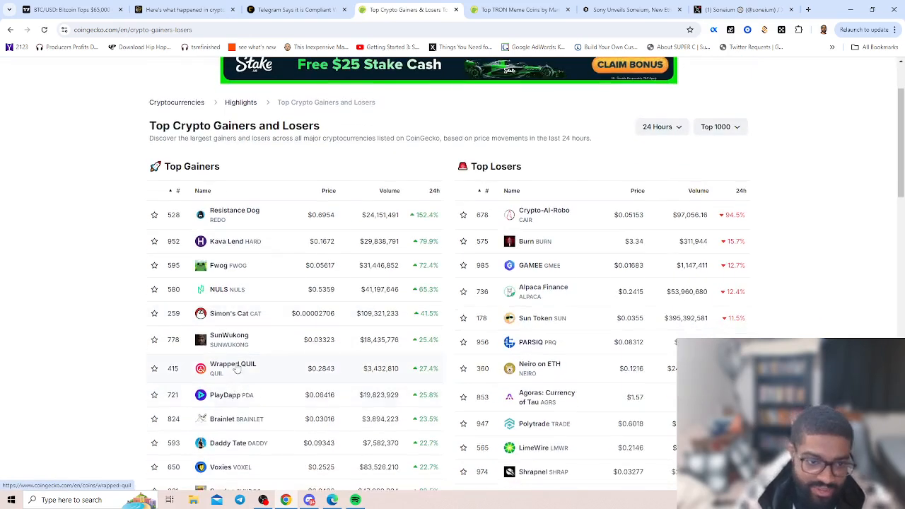
pyautogui.scroll(-3)
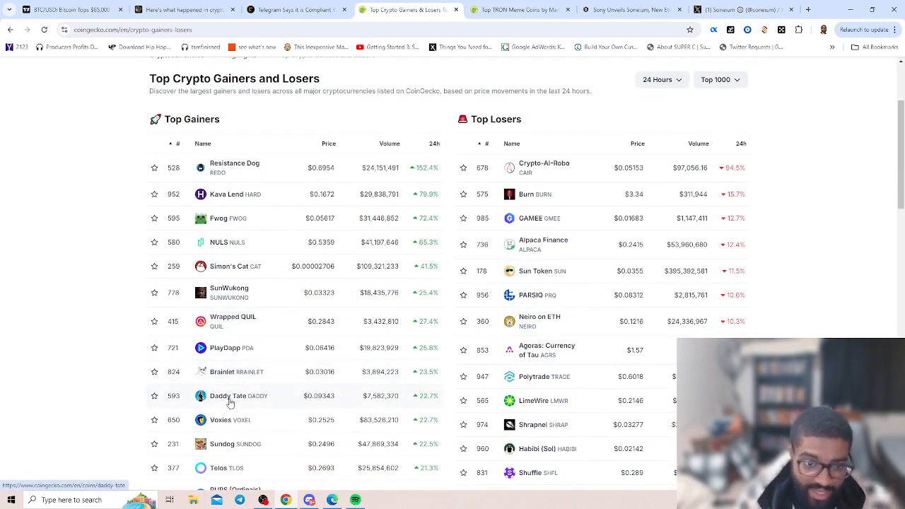
pyautogui.scroll(-3)
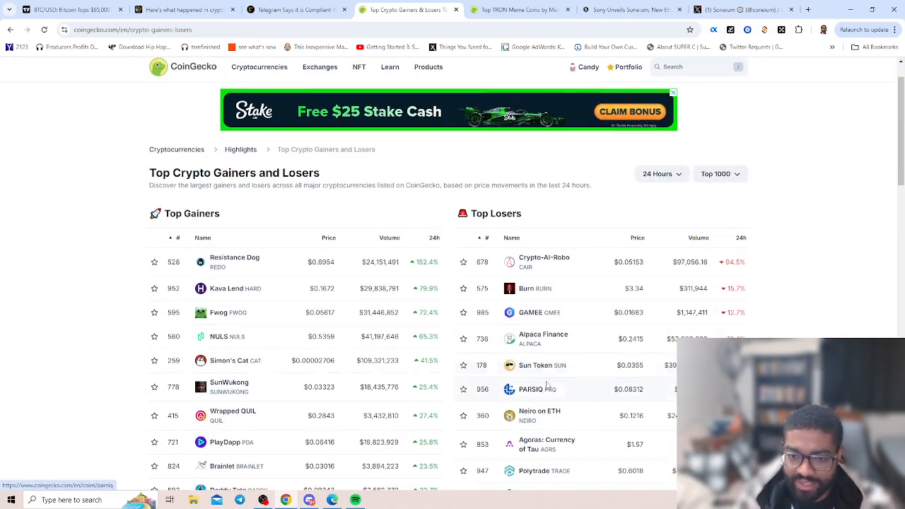
pyautogui.scroll(-3)
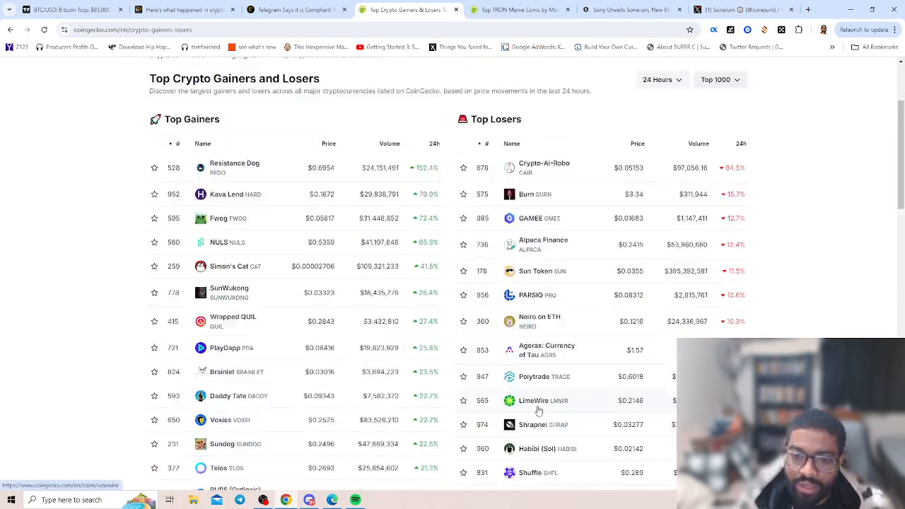
pyautogui.scroll(-3)
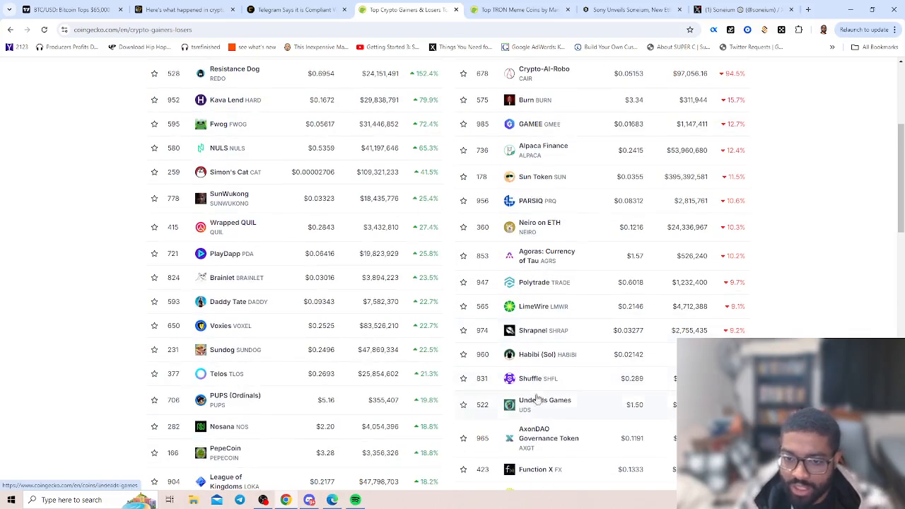
pyautogui.moveTo(539, 381)
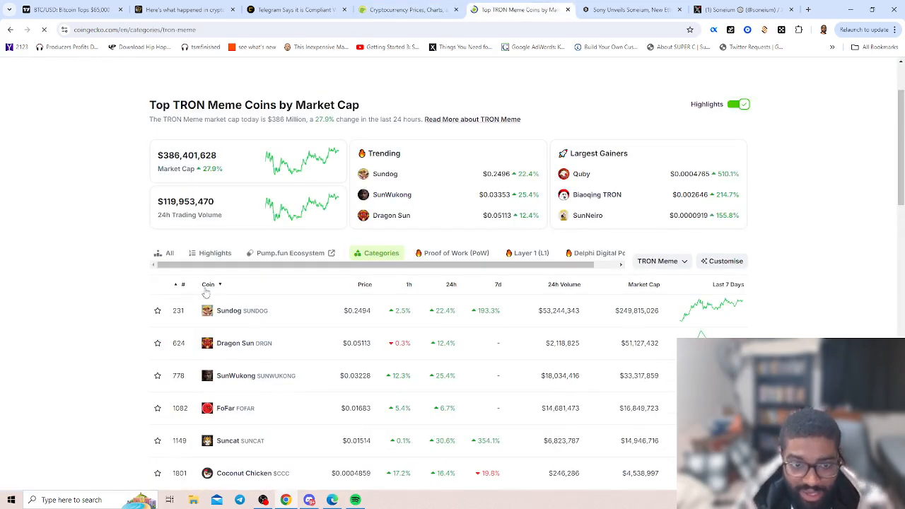
# - Scroll the TRON Meme category table, topped by Sundog, Dragon Sun and SunWukong
pyautogui.scroll(-3)
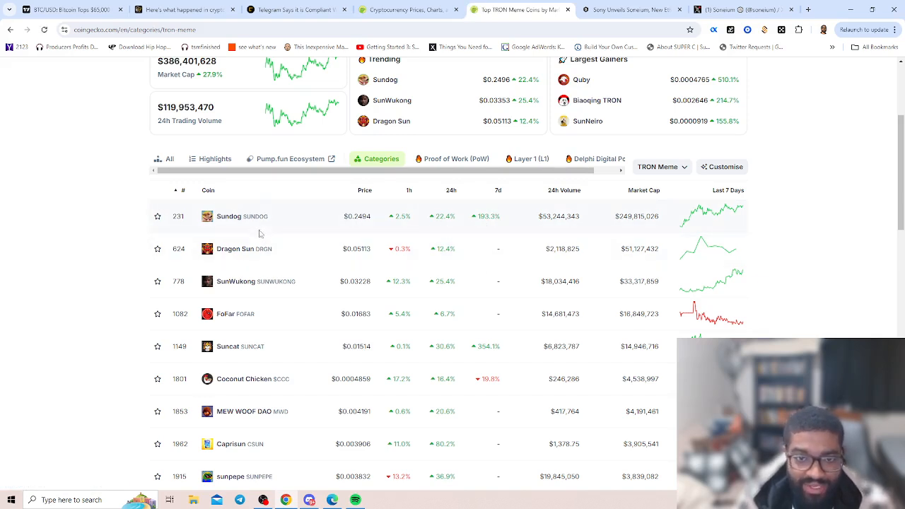
pyautogui.moveTo(440, 219)
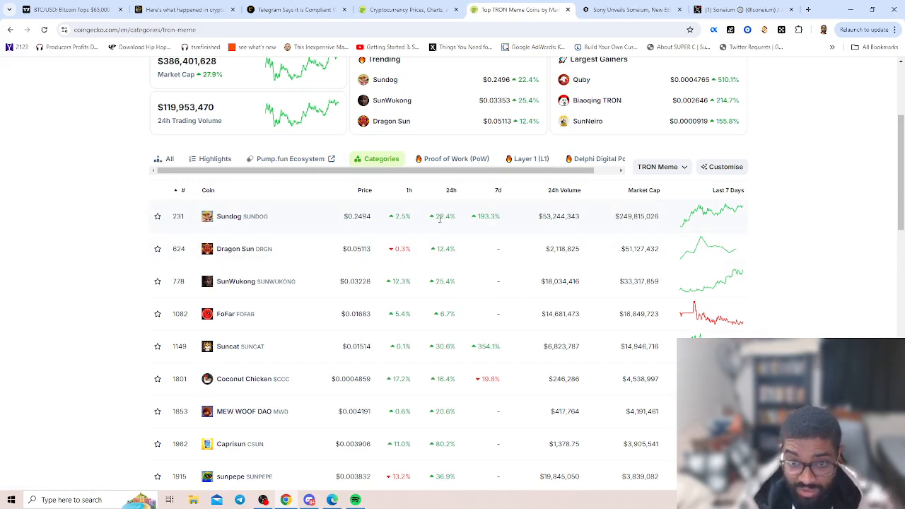
pyautogui.scroll(-3)
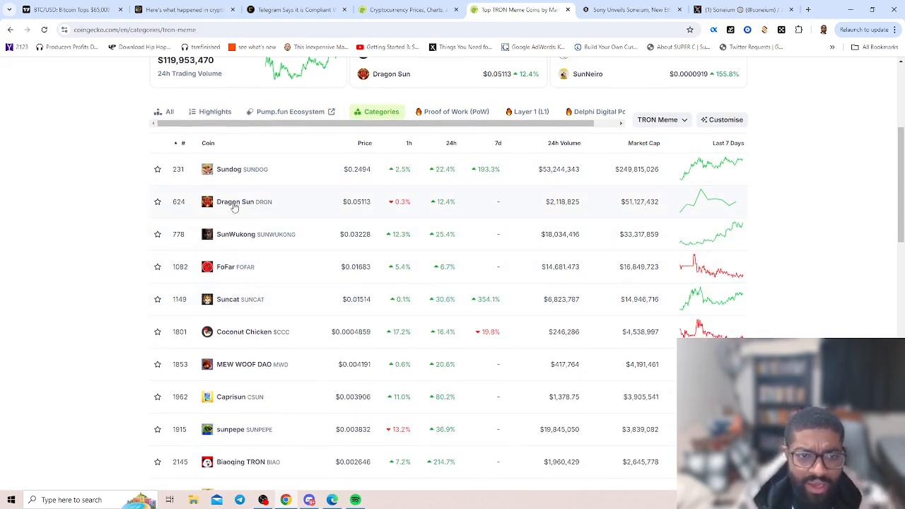
pyautogui.moveTo(257, 244)
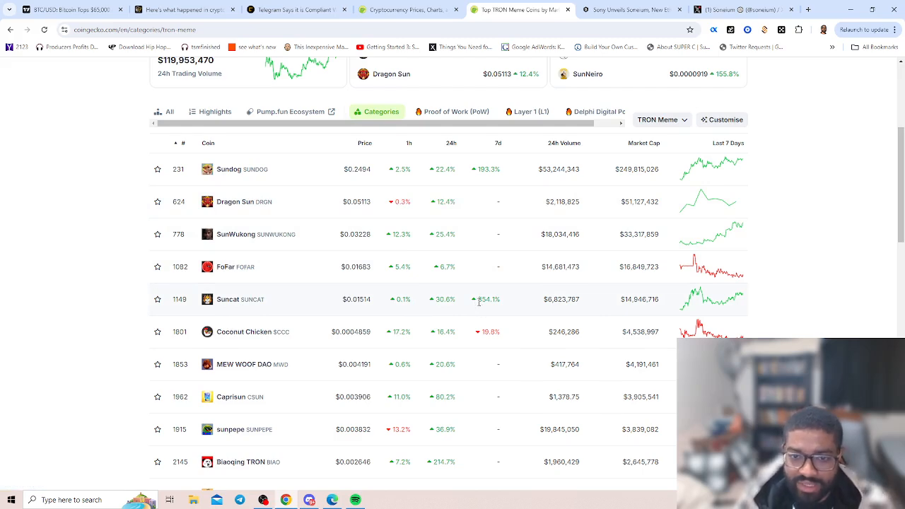
pyautogui.moveTo(499, 343)
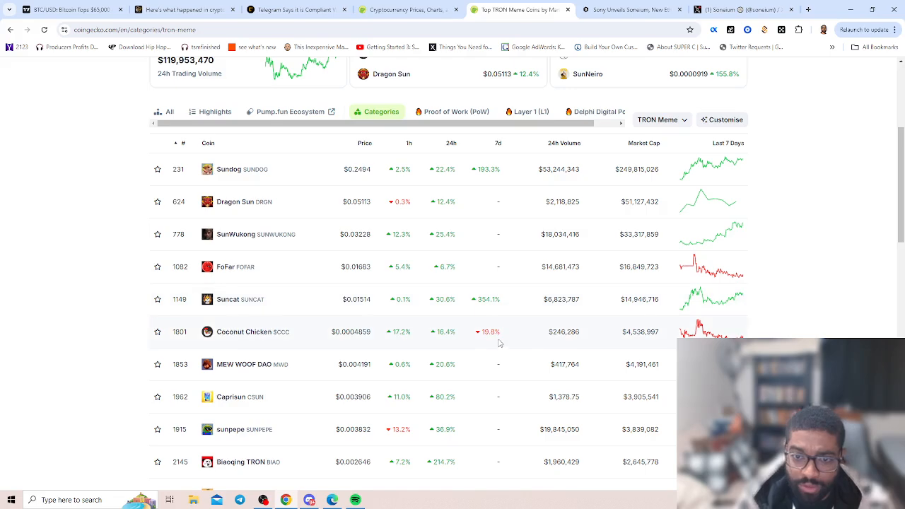
pyautogui.scroll(-3)
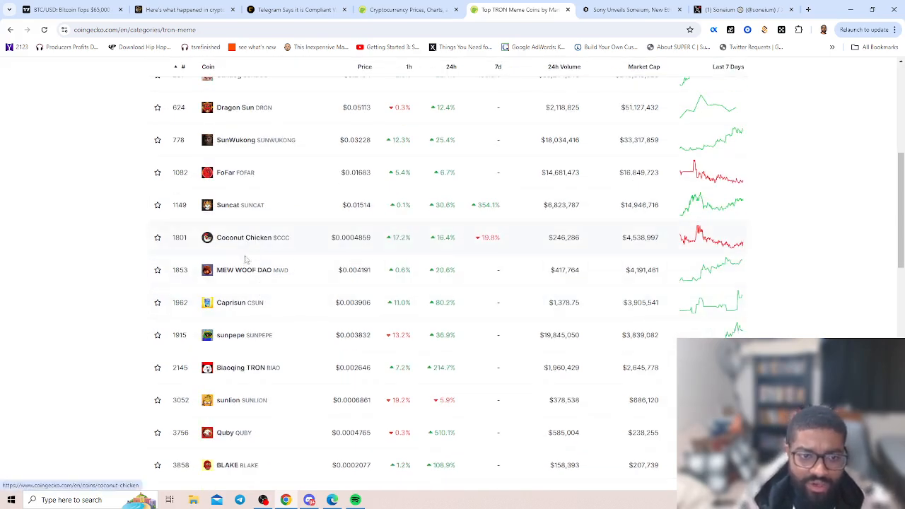
pyautogui.scroll(-3)
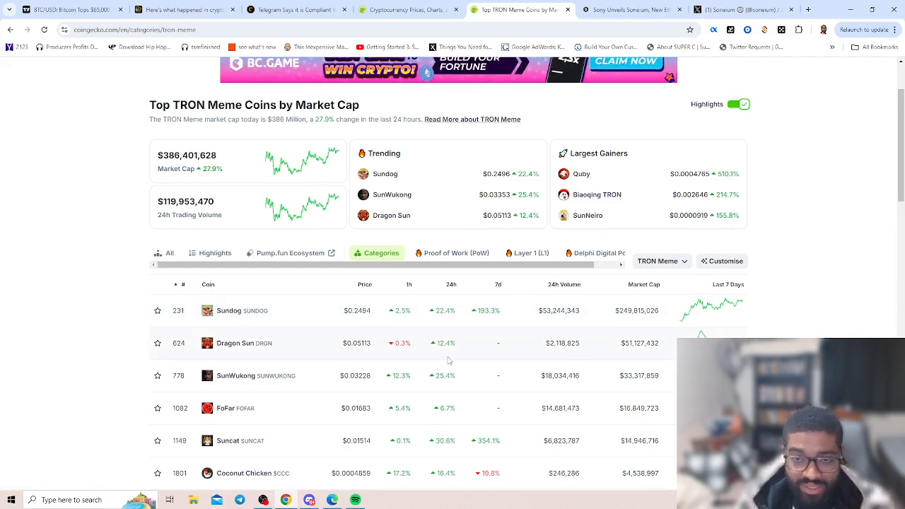
pyautogui.scroll(-3)
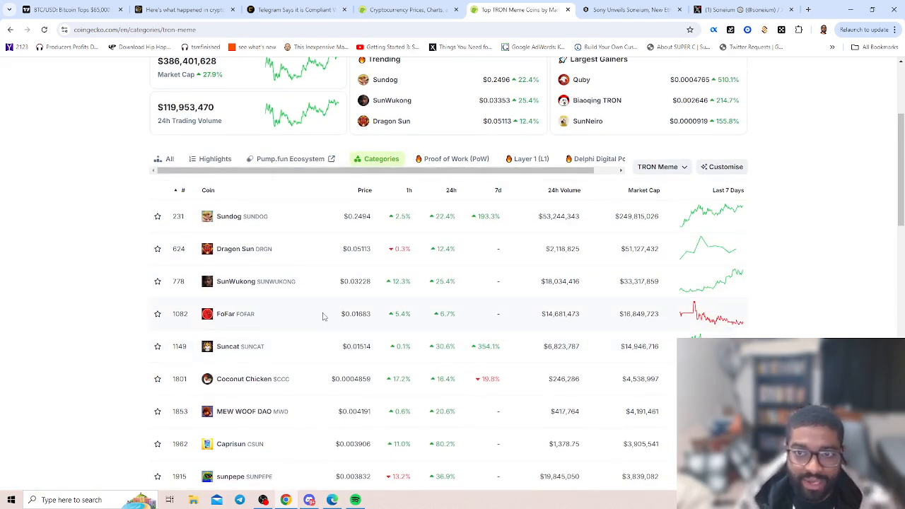
pyautogui.moveTo(452, 374)
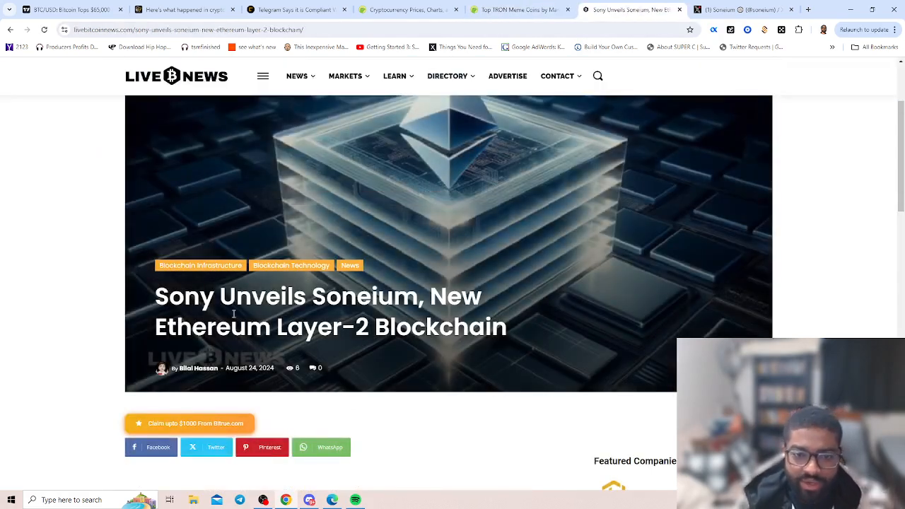
pyautogui.scroll(-3)
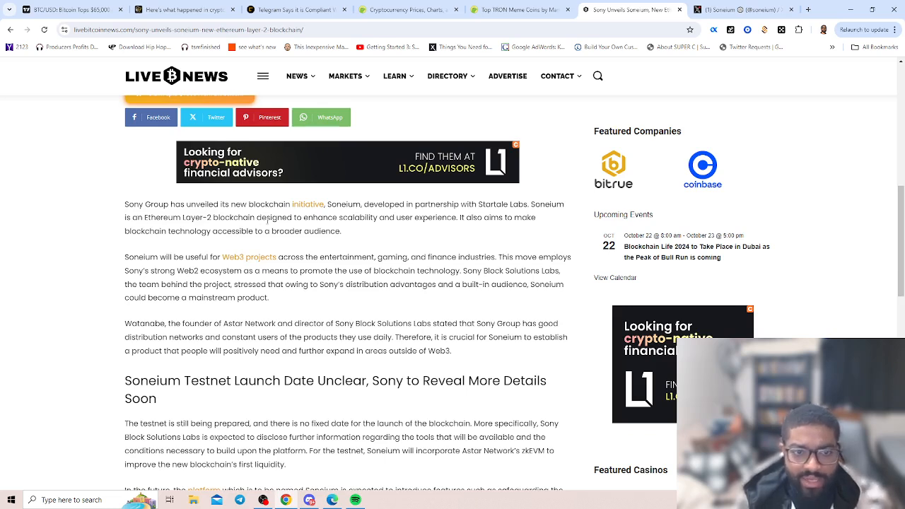
pyautogui.moveTo(348, 236)
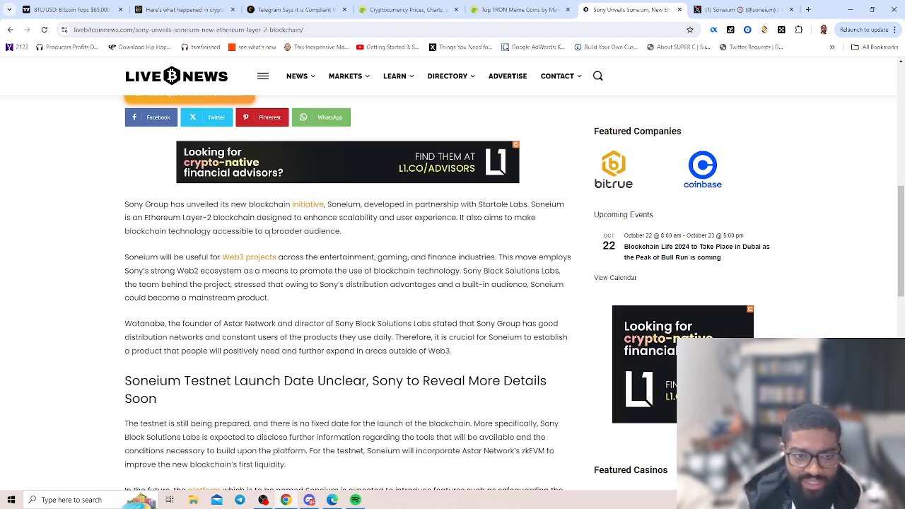
pyautogui.scroll(-3)
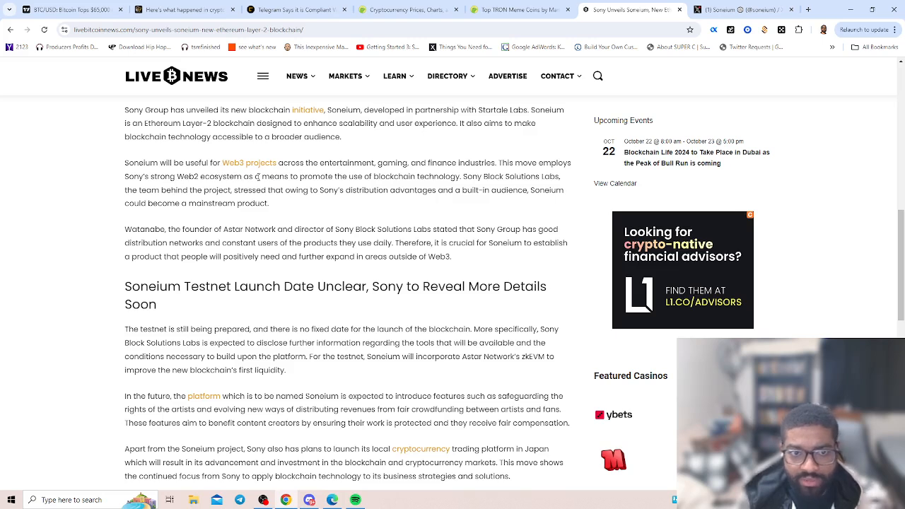
pyautogui.moveTo(373, 185)
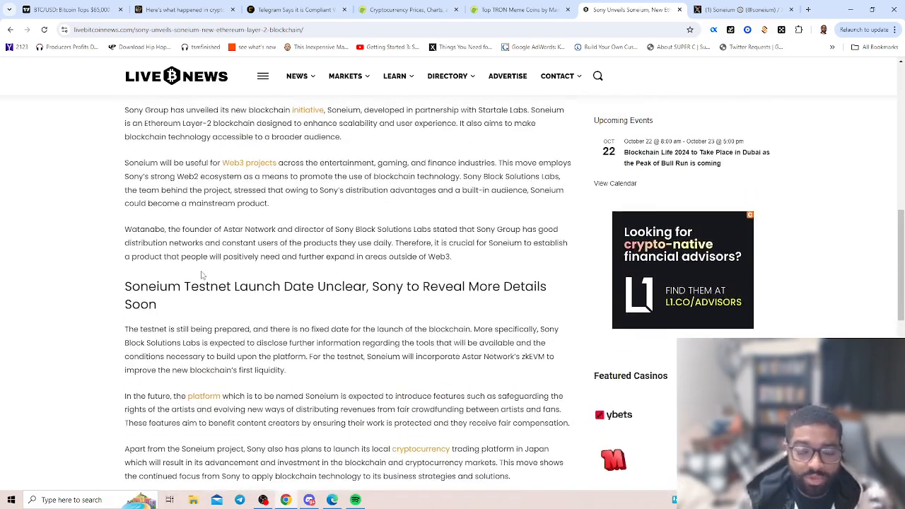
pyautogui.scroll(-3)
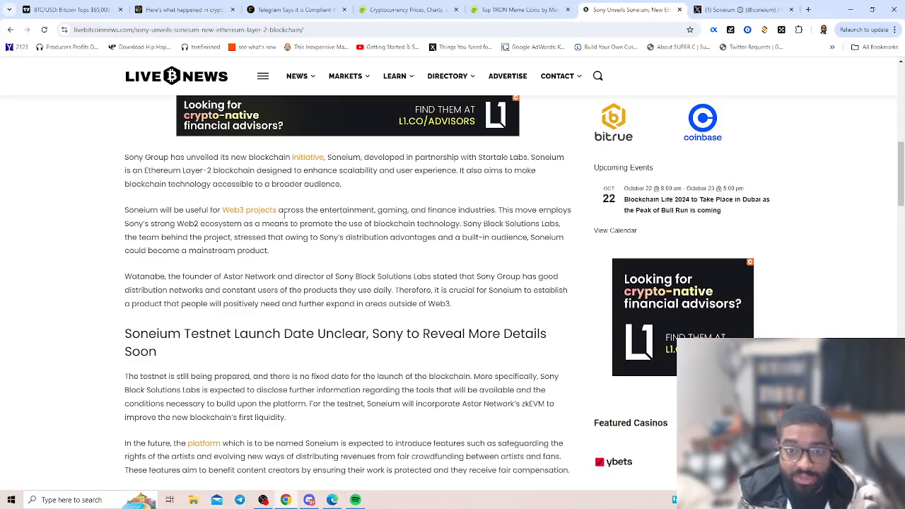
# - Finish the Soneium article on Live Bitcoin News and move to Soneium's X profile
pyautogui.scroll(-3)
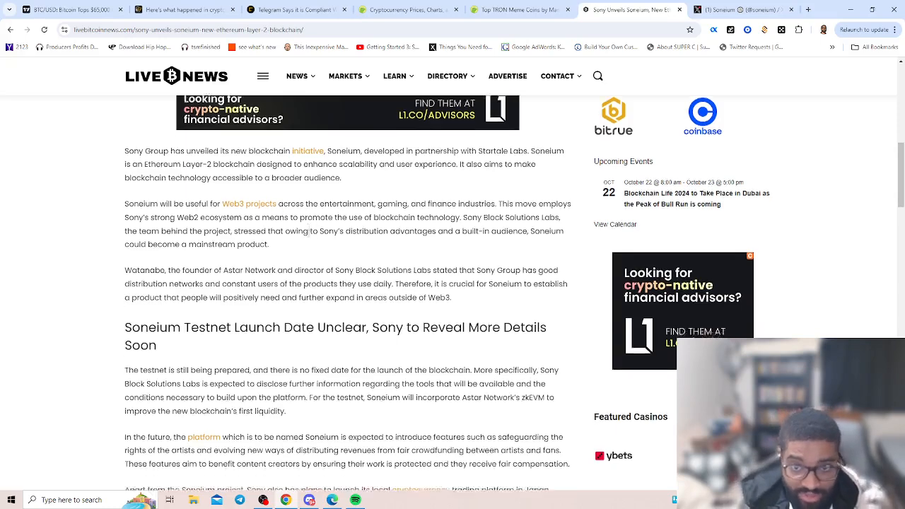
pyautogui.scroll(-3)
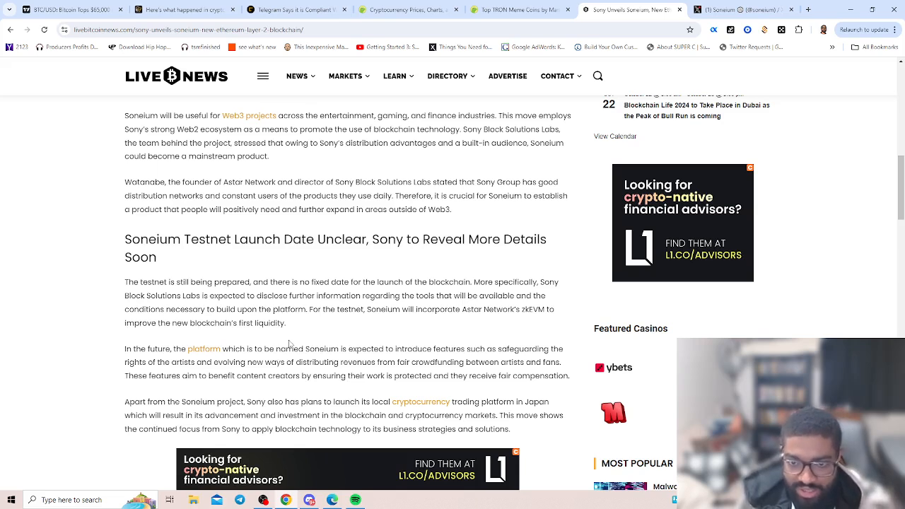
pyautogui.moveTo(289, 344)
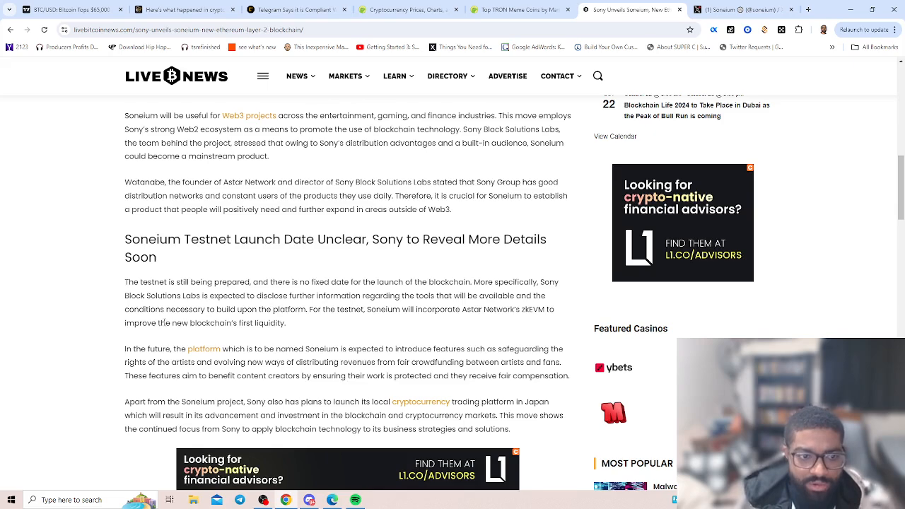
pyautogui.scroll(-3)
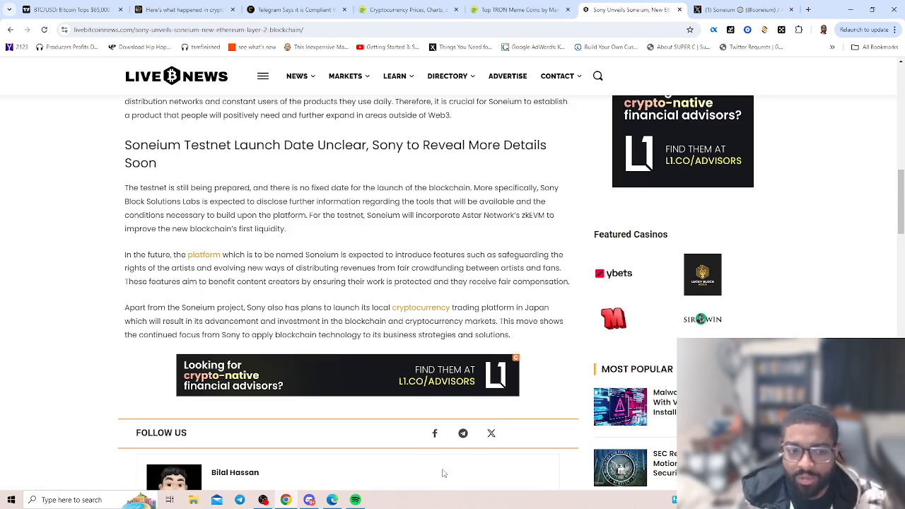
pyautogui.scroll(3)
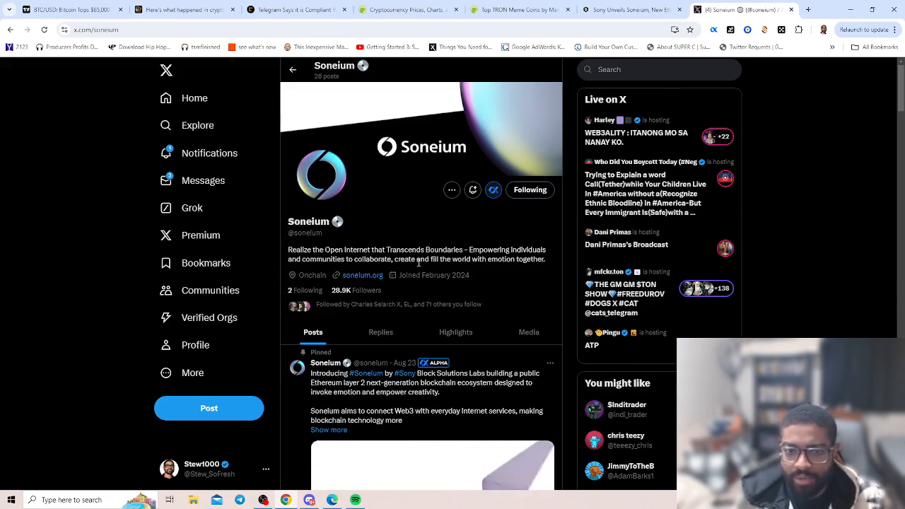
# - Follow the soneium.org introduction blog link from Soneium's pinned X post
pyautogui.scroll(-3)
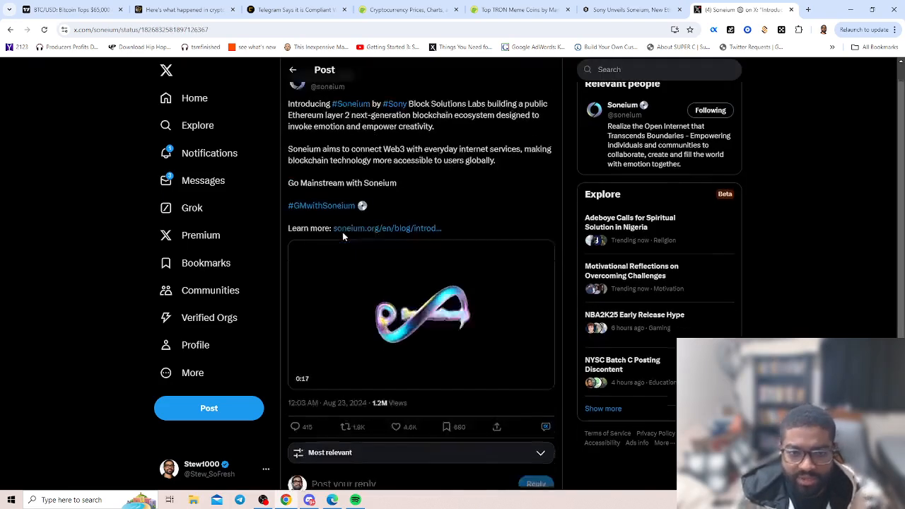
pyautogui.click(386, 227)
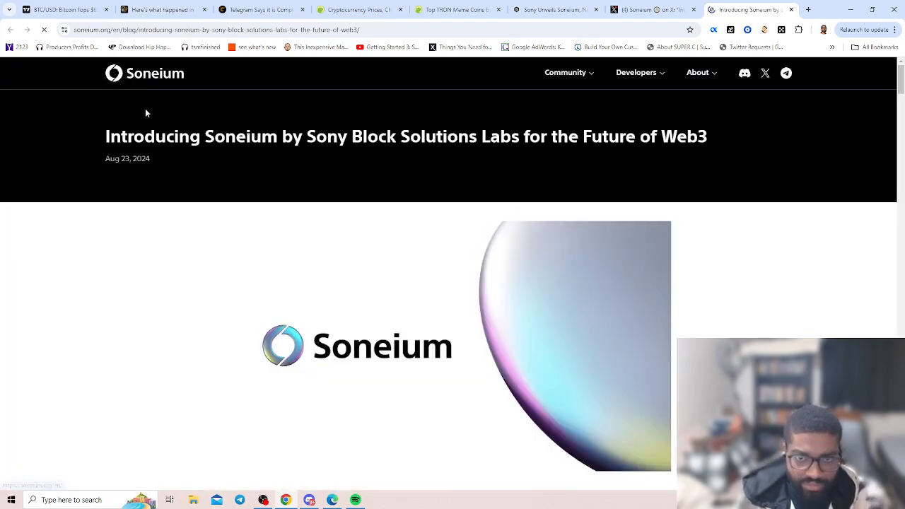
# - Scroll the Soneium introduction post through launch partners and Get Involved to the bottom
pyautogui.scroll(-3)
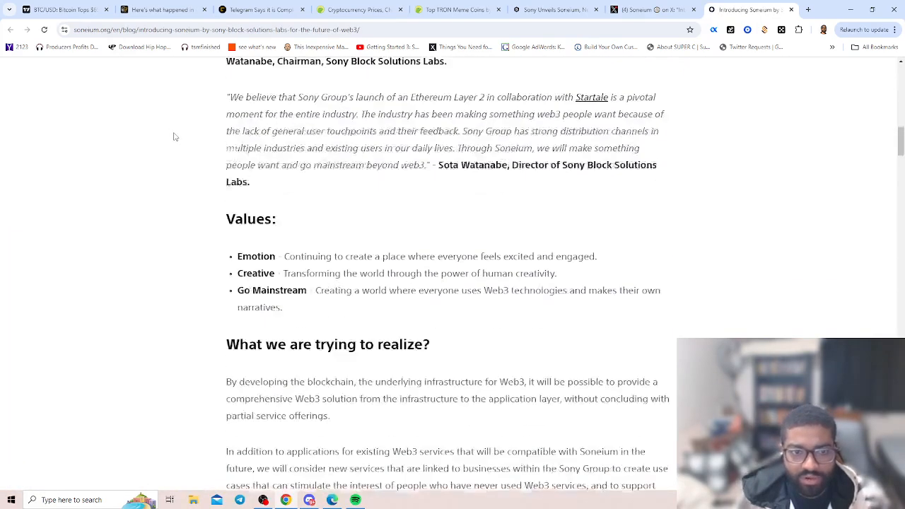
pyautogui.scroll(-3)
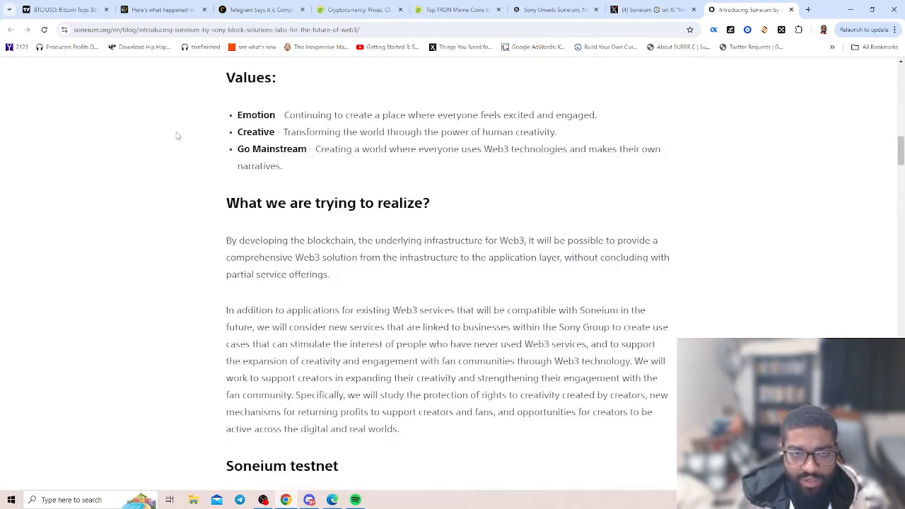
pyautogui.scroll(-3)
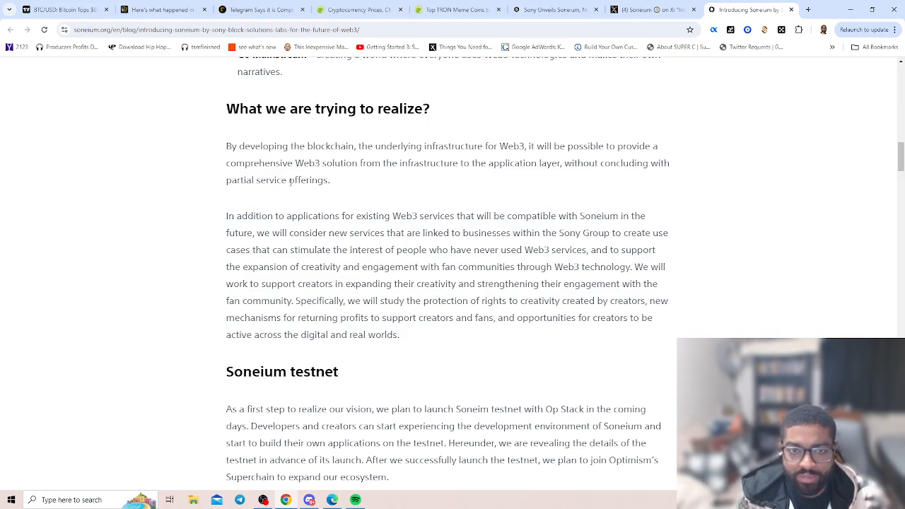
pyautogui.scroll(-3)
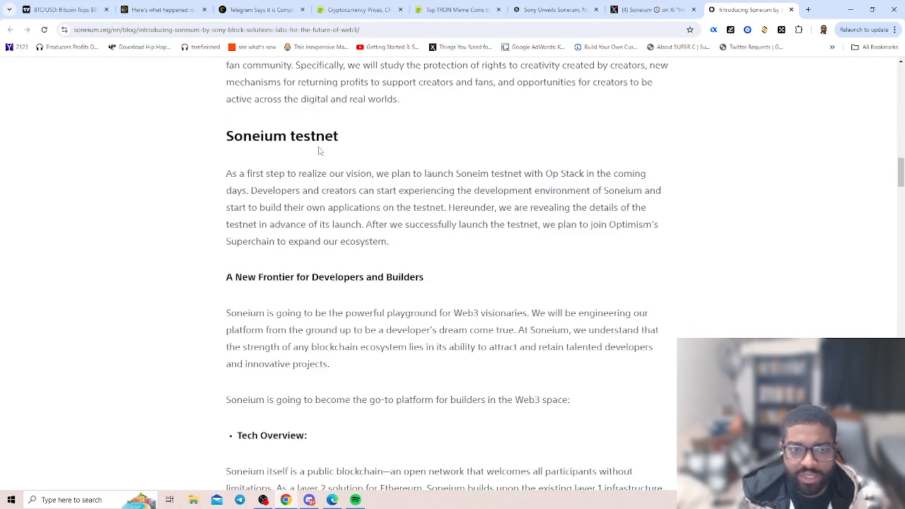
pyautogui.scroll(-3)
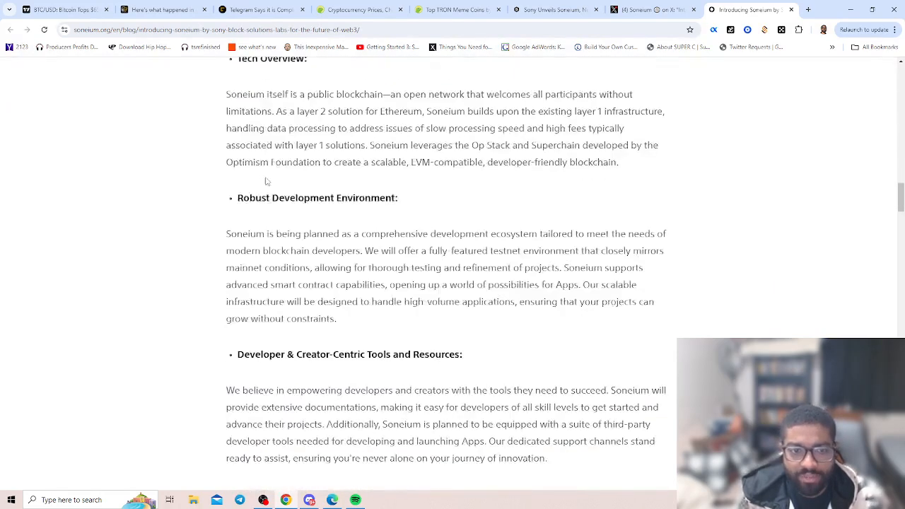
pyautogui.scroll(-3)
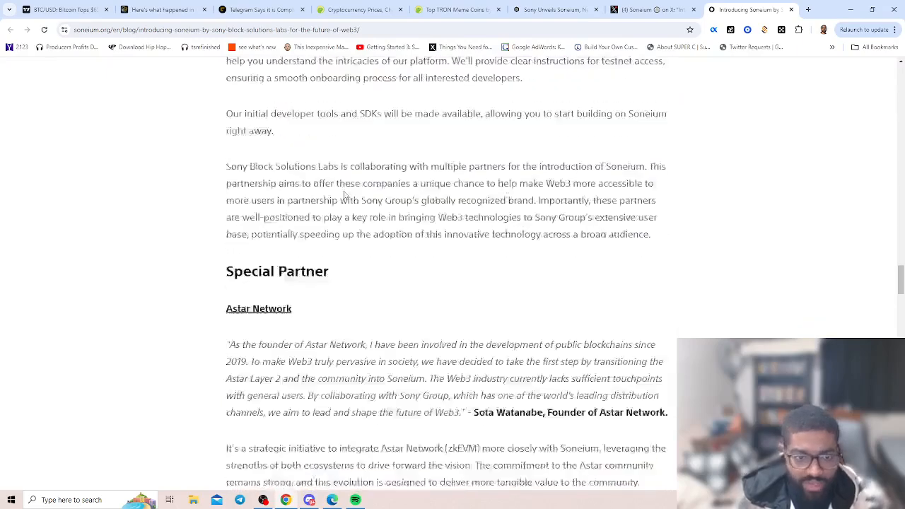
pyautogui.scroll(-3)
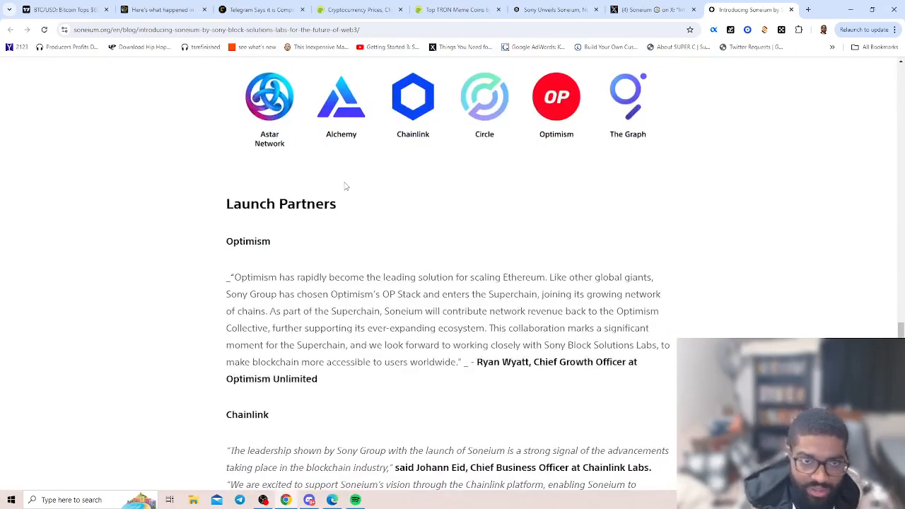
pyautogui.scroll(3)
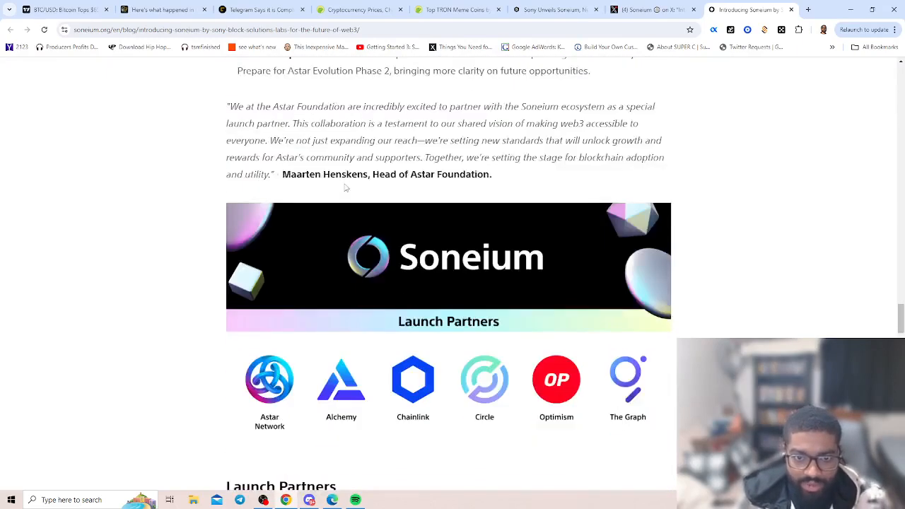
pyautogui.scroll(-3)
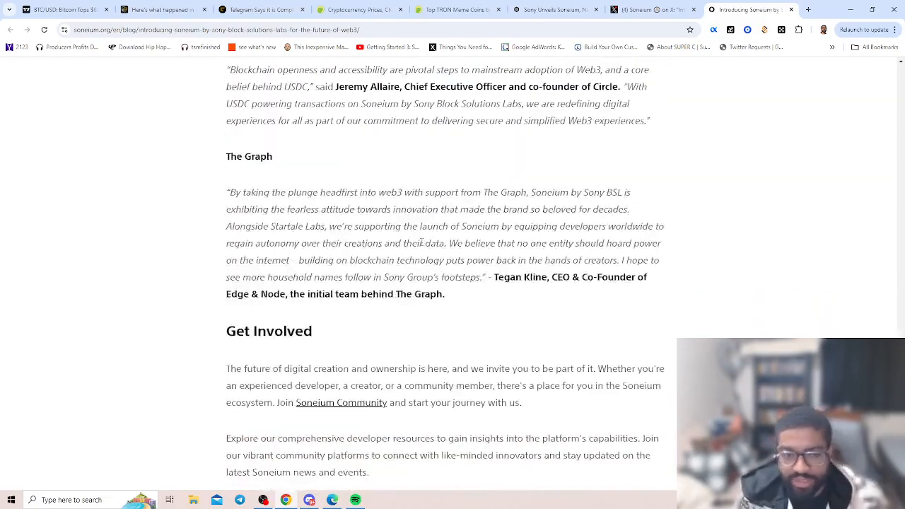
pyautogui.scroll(-3)
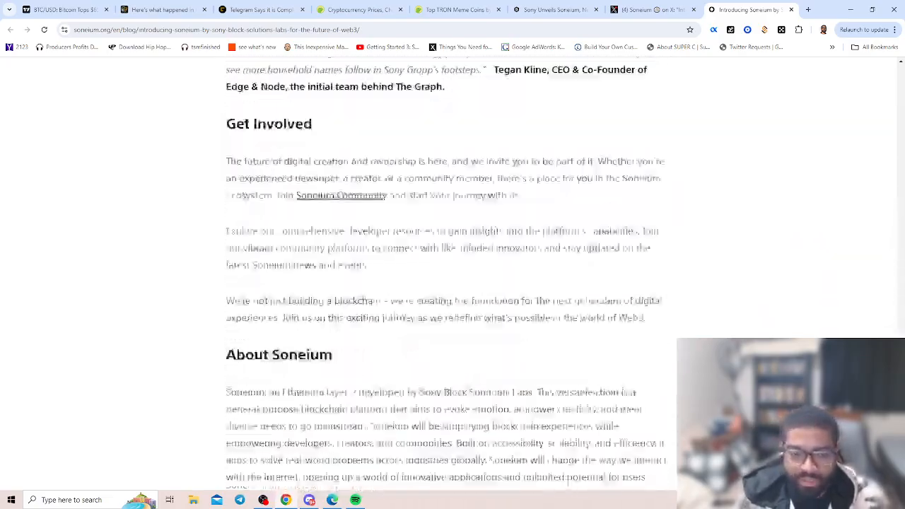
pyautogui.scroll(-3)
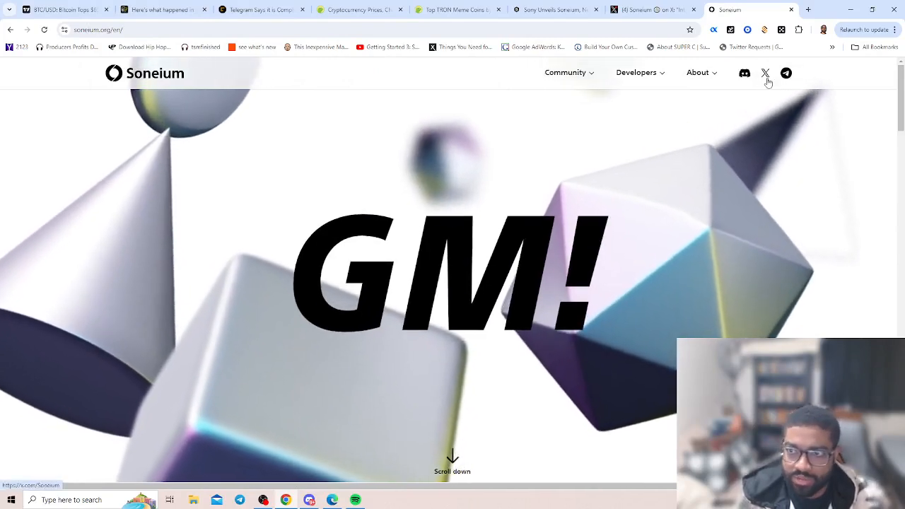
pyautogui.scroll(-3)
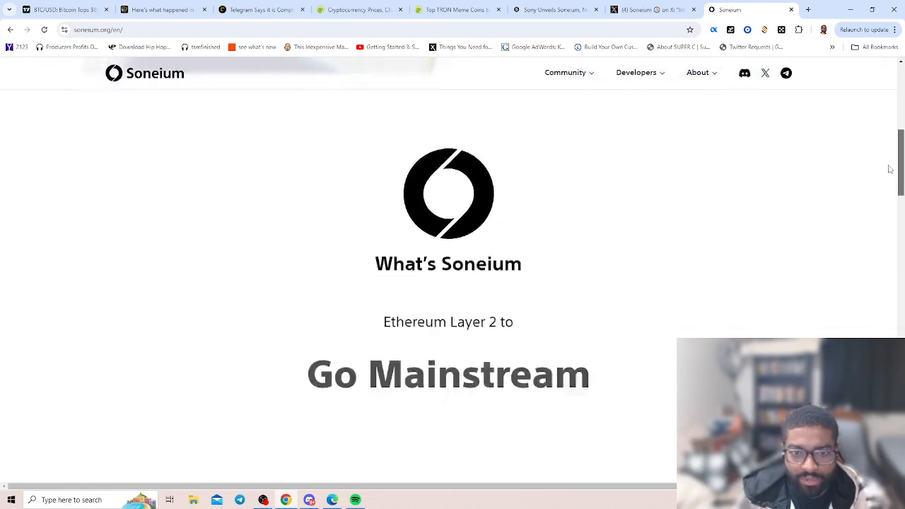
pyautogui.scroll(-3)
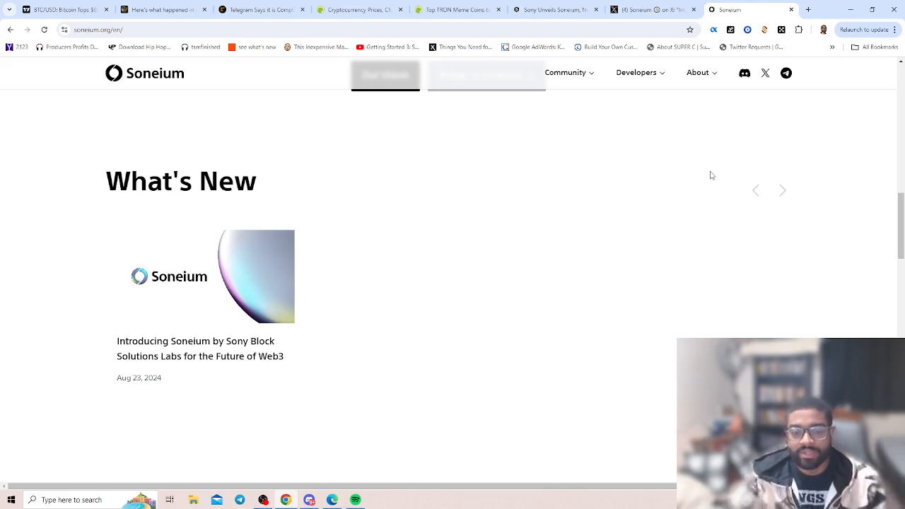
pyautogui.moveTo(578, 150)
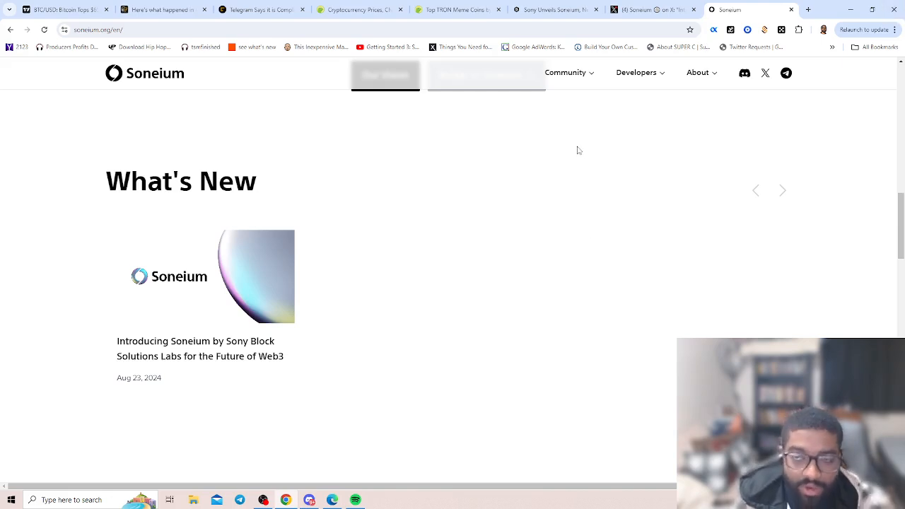